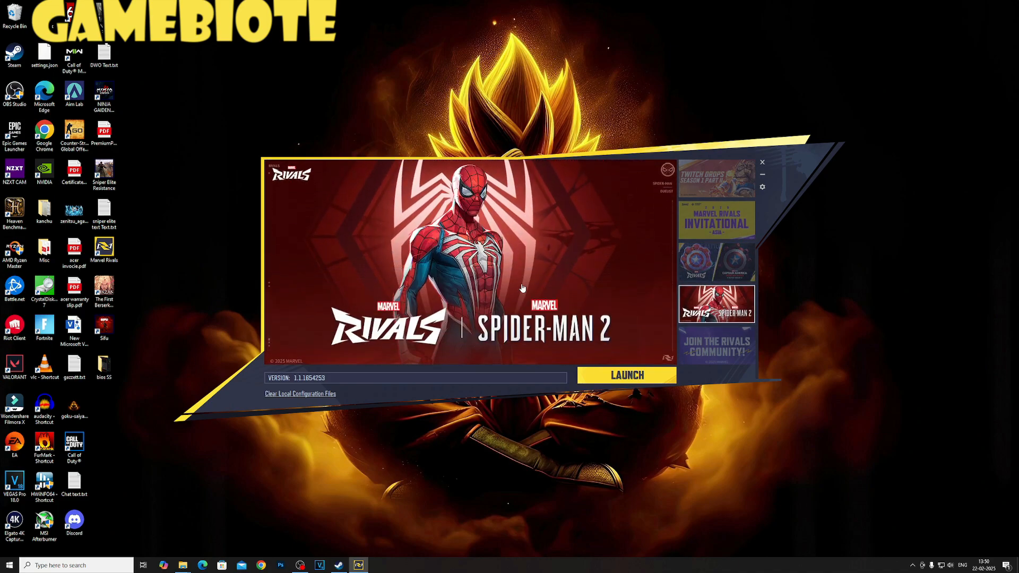
mouse_move(380, 359)
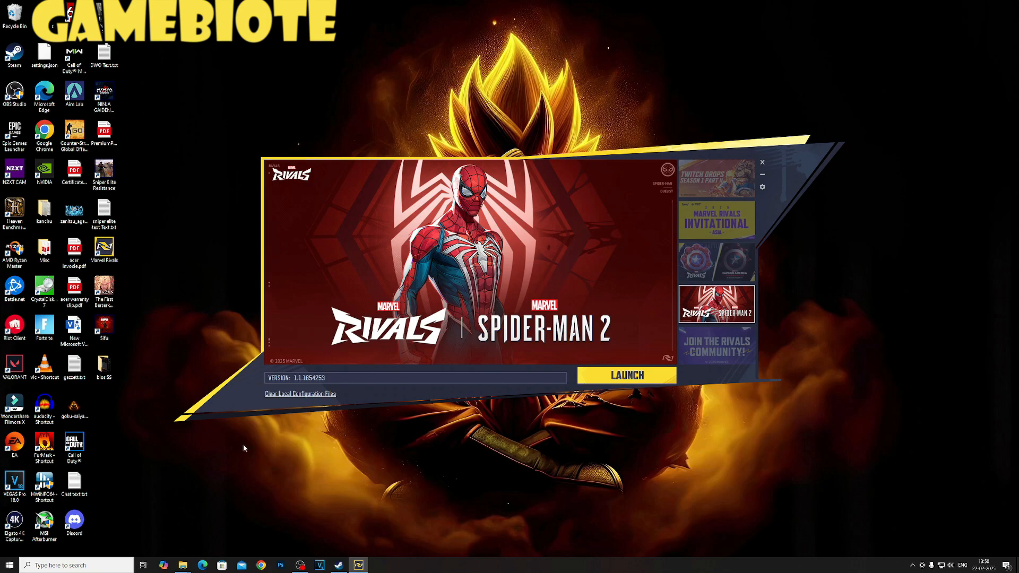
Launch %localappdata% from the Run dialog to show the AppData Local folder.
key(Win+r)
text(%localappdata%)
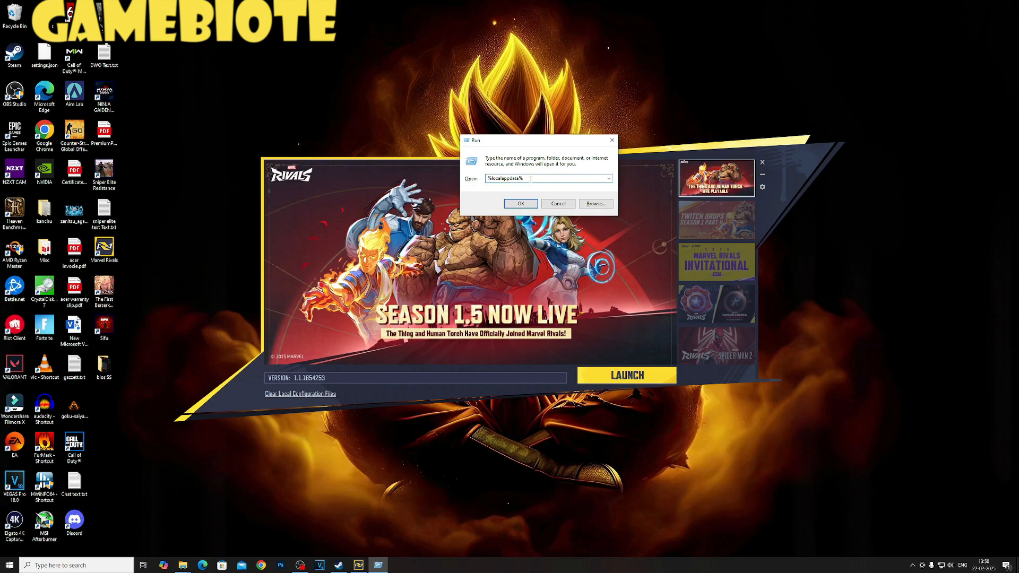
click(520, 204)
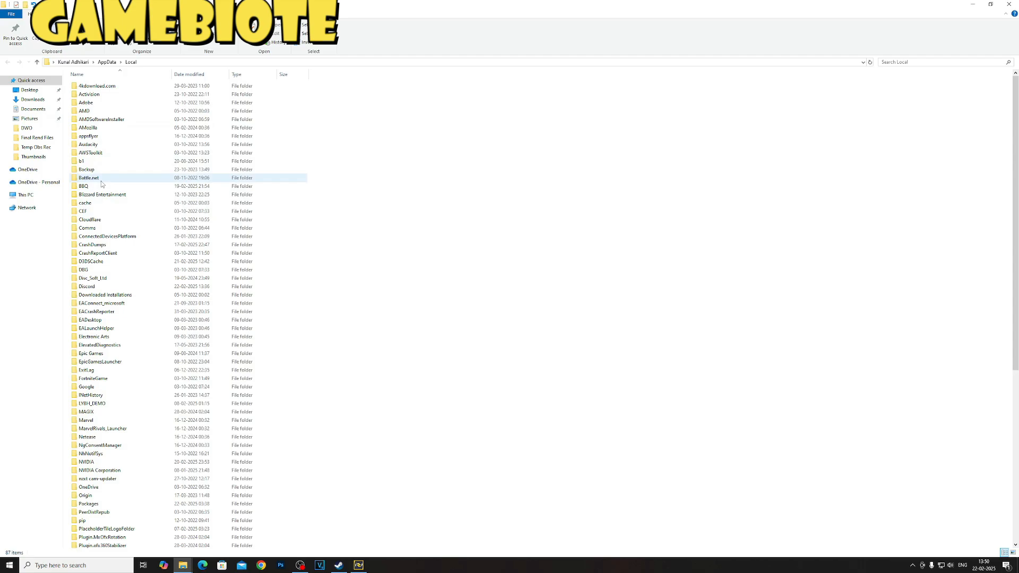
Delete the UECC crash-report folder under Marvel > Saved > Crashes.
click(86, 411)
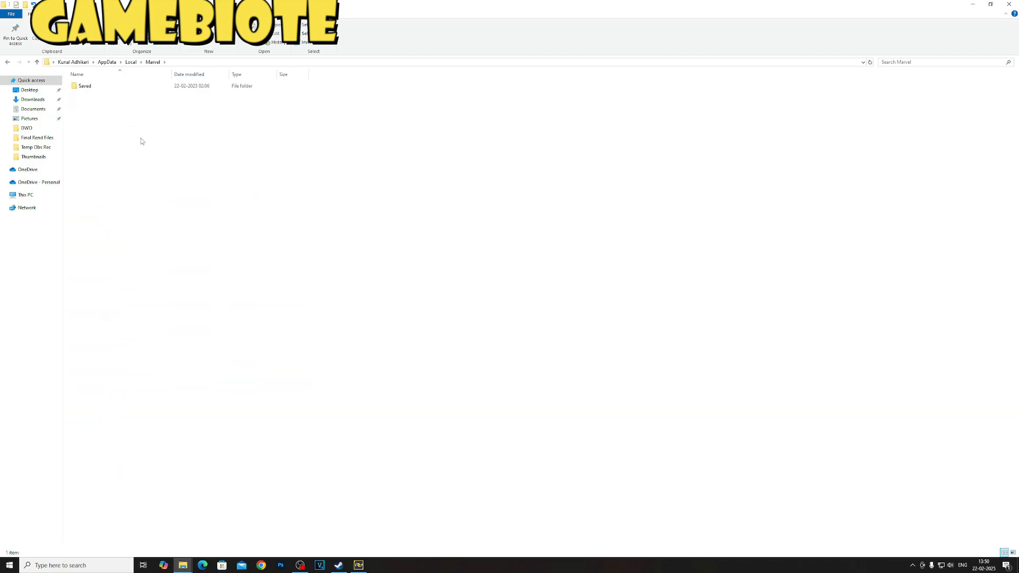
double_click(84, 85)
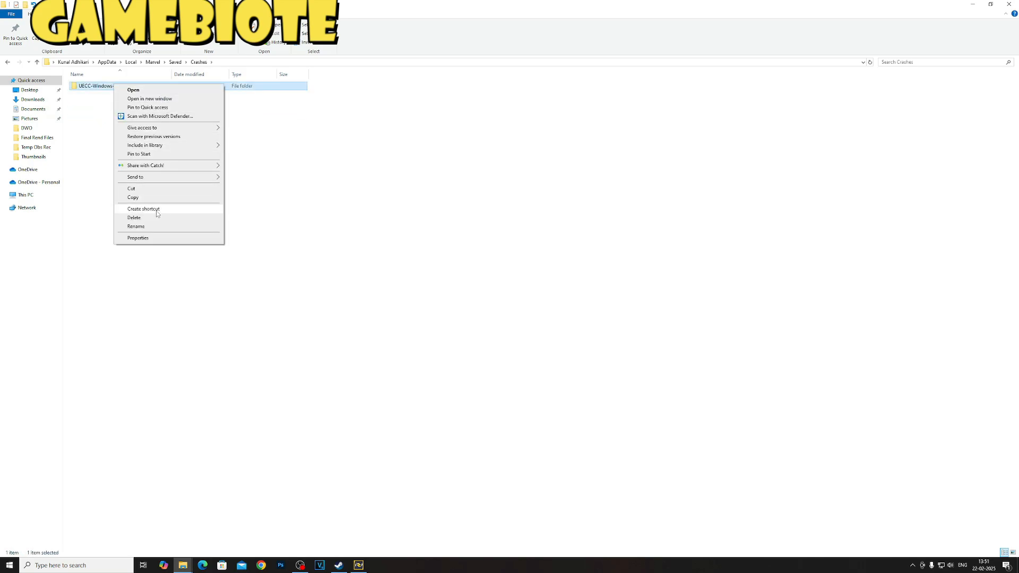
click(134, 217)
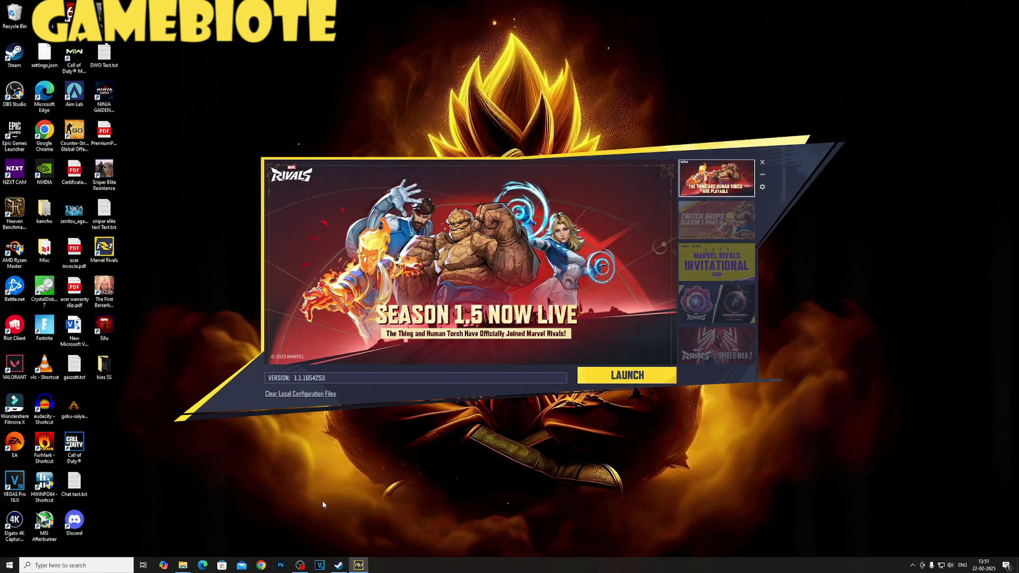
mouse_move(126, 343)
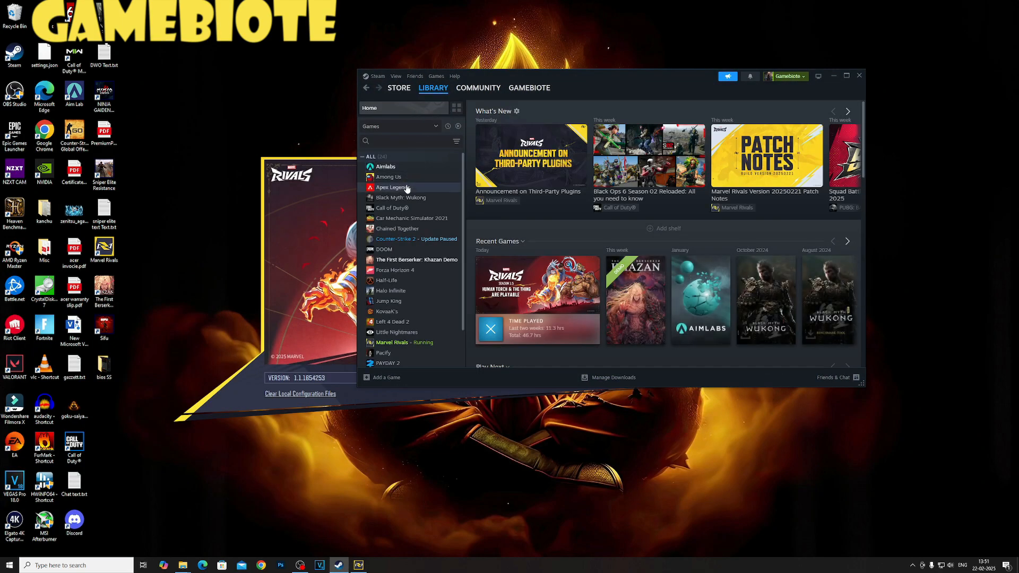
Browse Marvel Rivals local files from its Steam library entry.
scroll(down, 3)
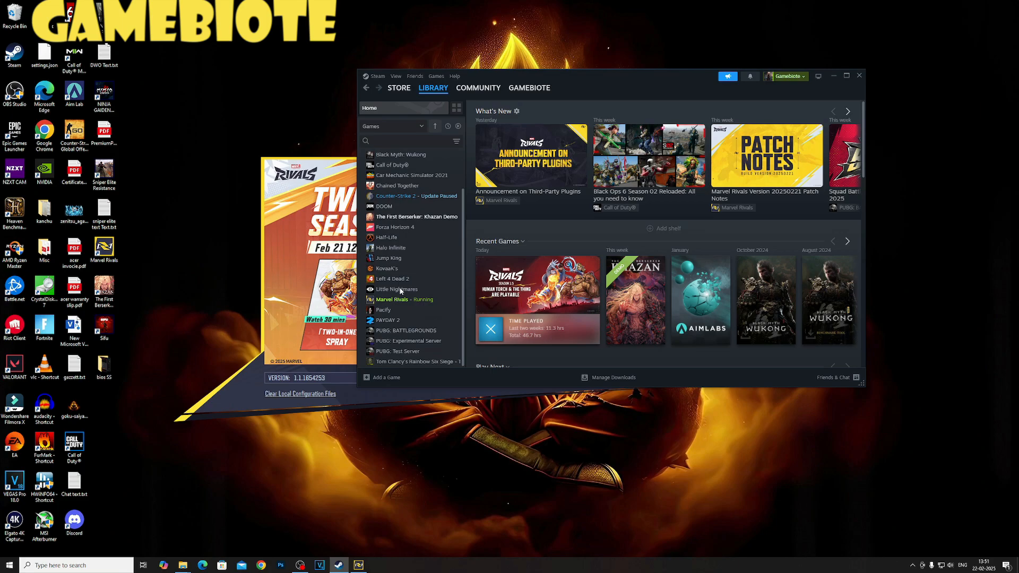
right_click(391, 300)
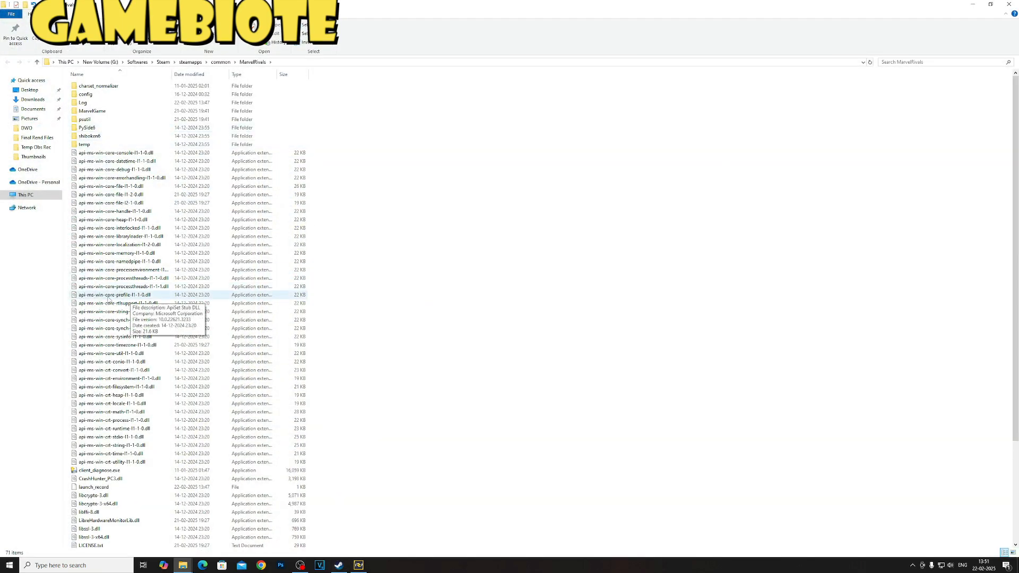
Enable Run as administrator and Disable fullscreen optimizations for MarvelRivals_Launcher.exe.
scroll(down, 3)
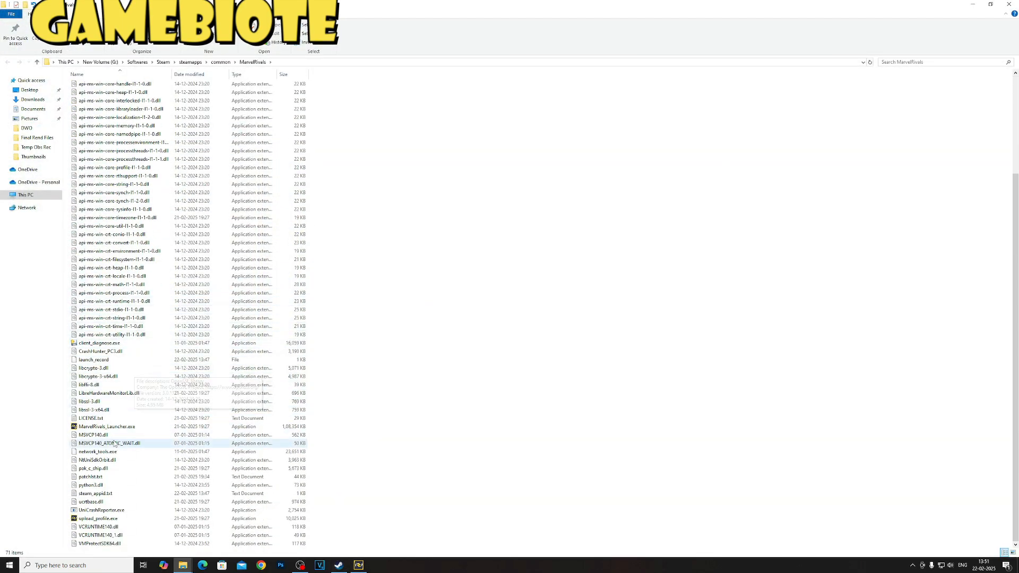
right_click(106, 426)
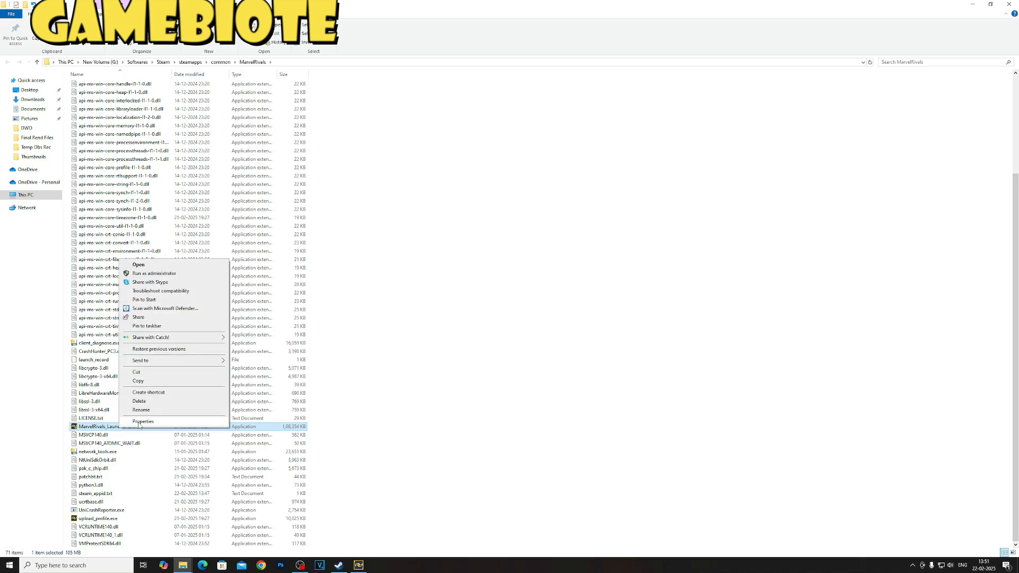
click(142, 421)
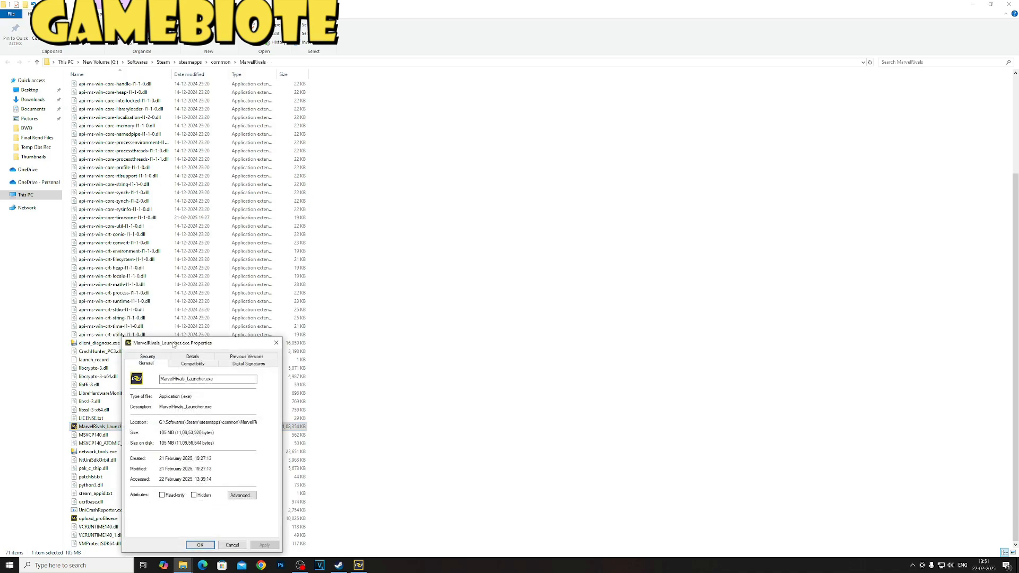
click(486, 242)
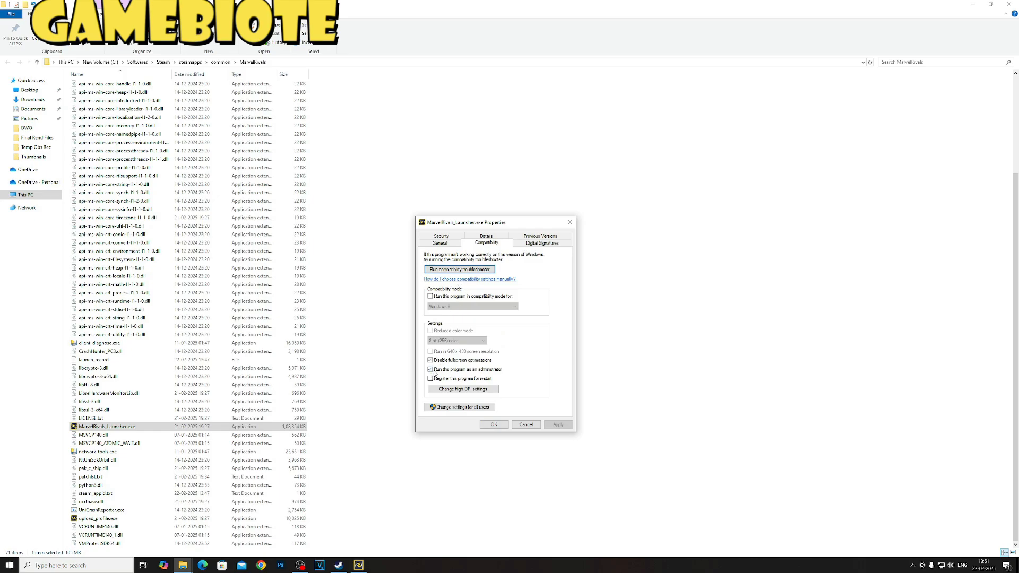
click(430, 369)
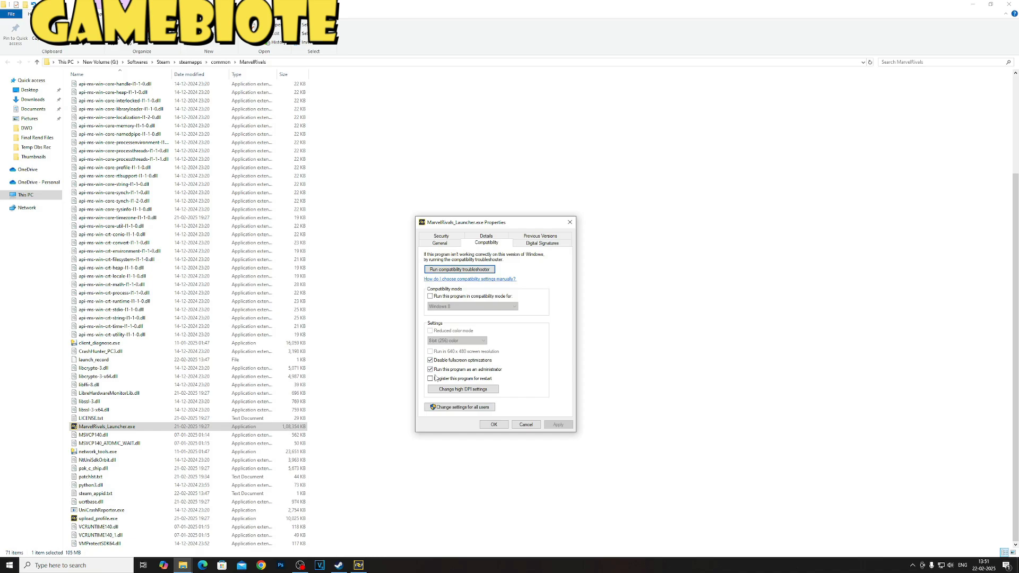
click(430, 377)
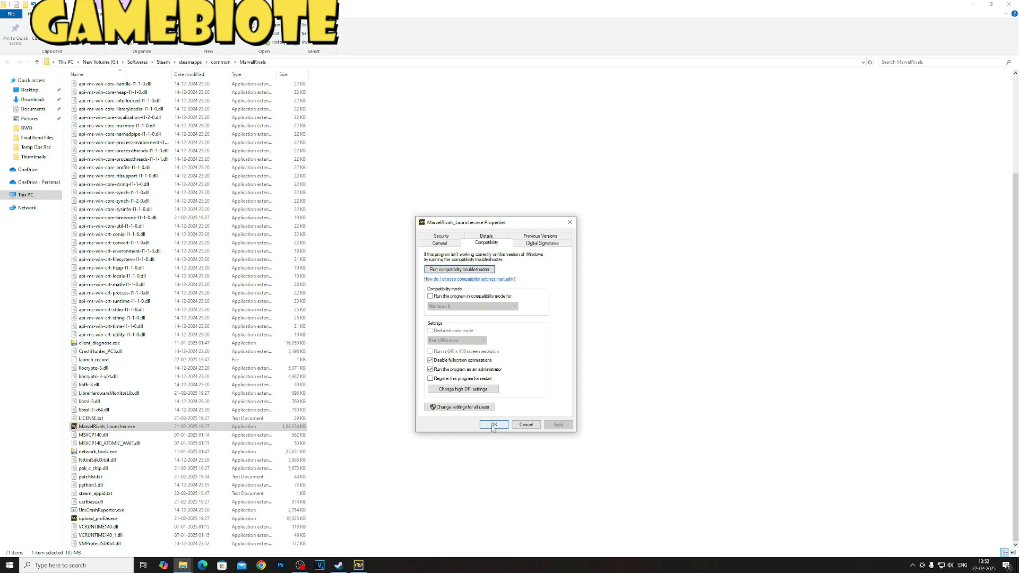
Confirm the launcher properties and start Marvel Rivals from MarvelRivals_Launcher.exe.
click(493, 423)
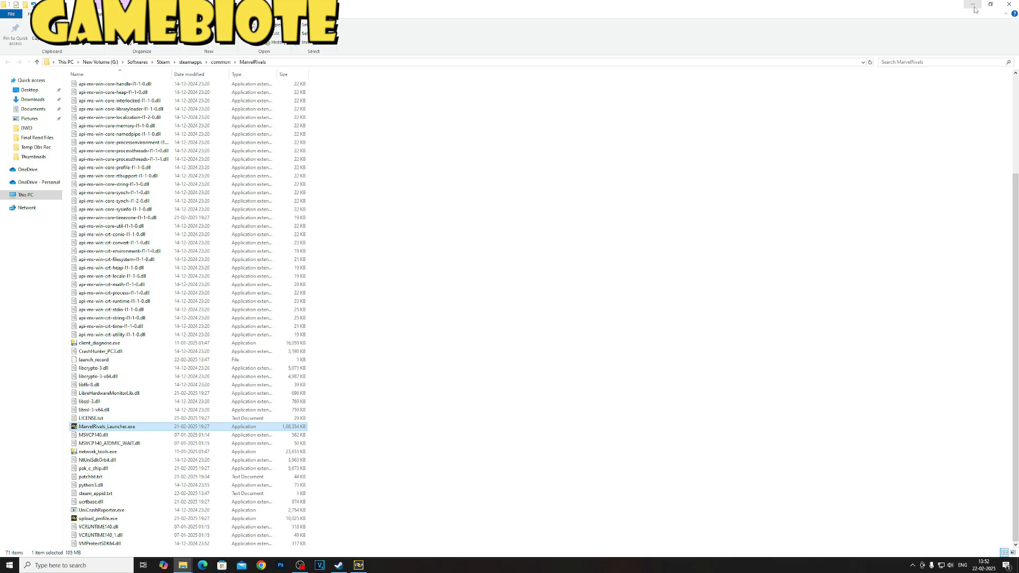
mouse_move(973, 5)
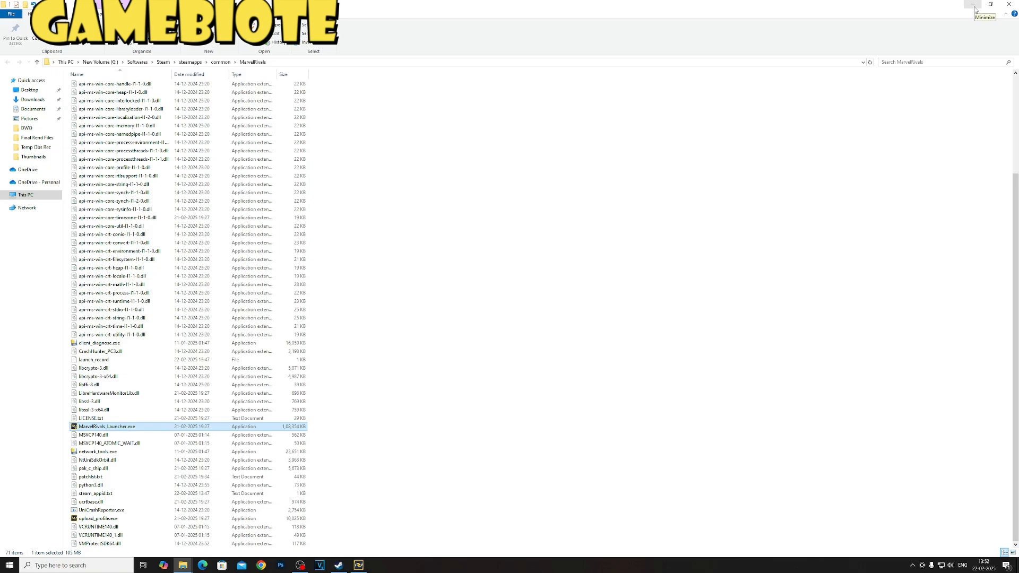
mouse_move(110, 432)
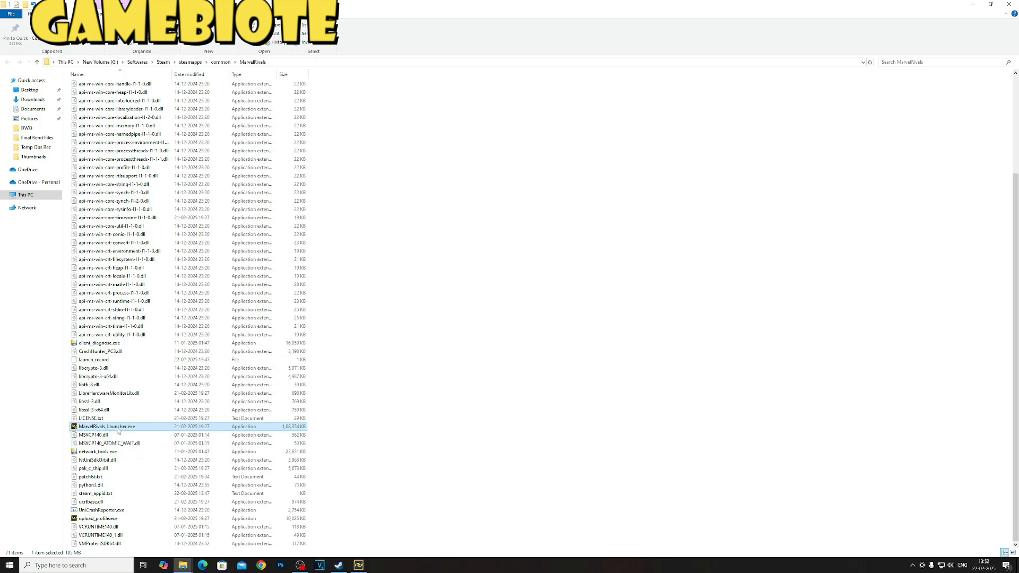
mouse_move(116, 429)
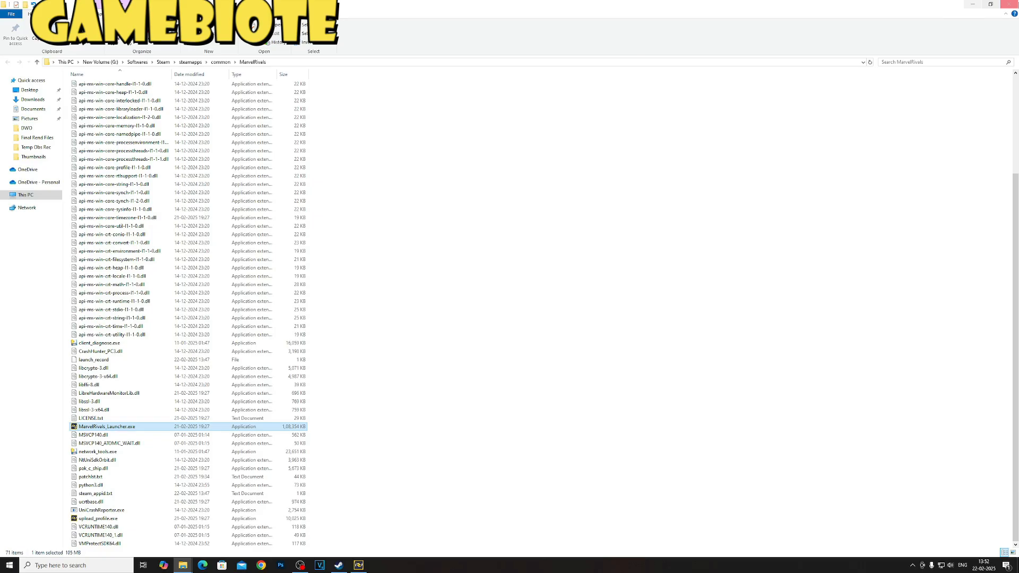
double_click(106, 426)
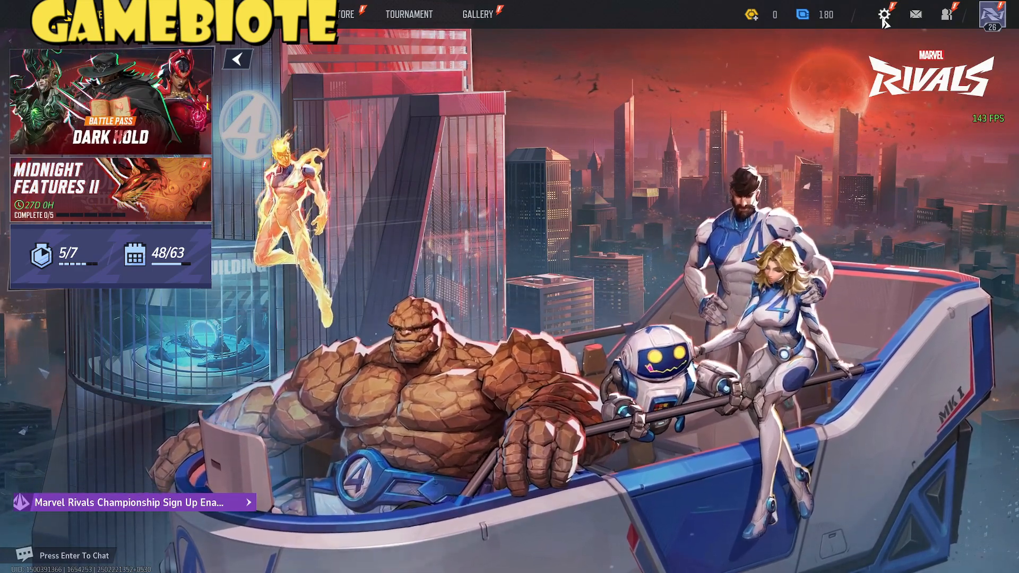
click(883, 14)
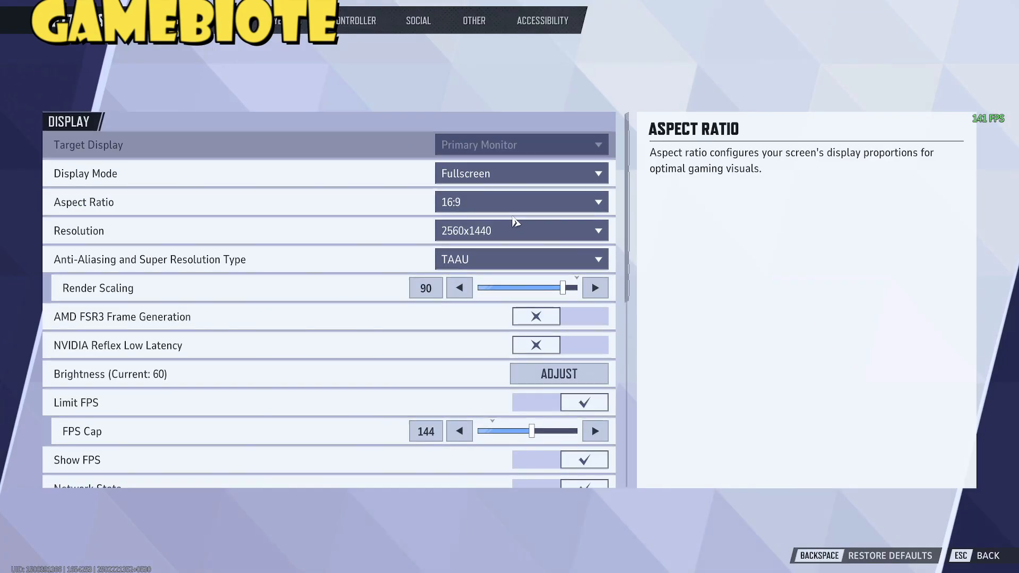
mouse_move(513, 231)
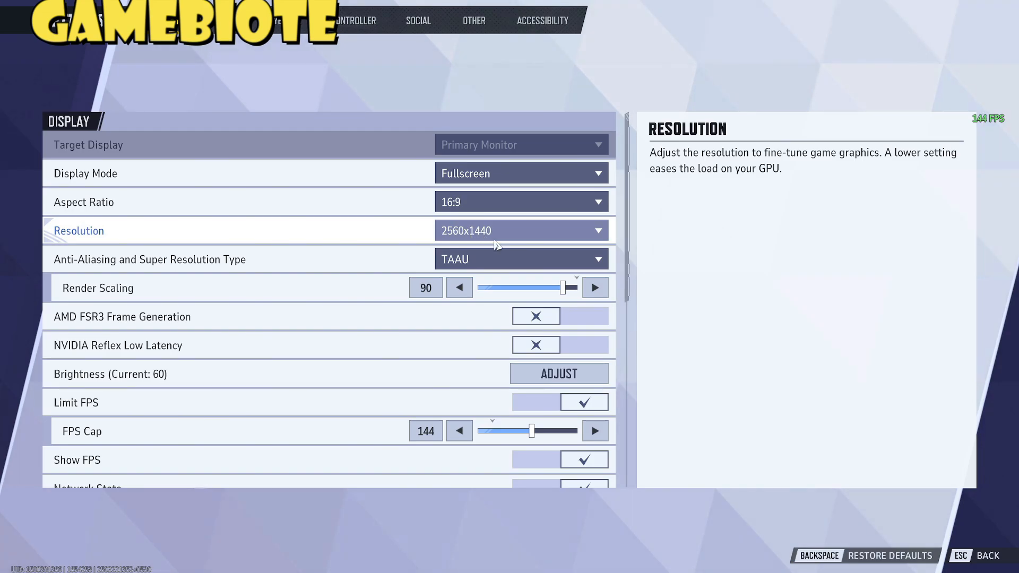
mouse_move(507, 173)
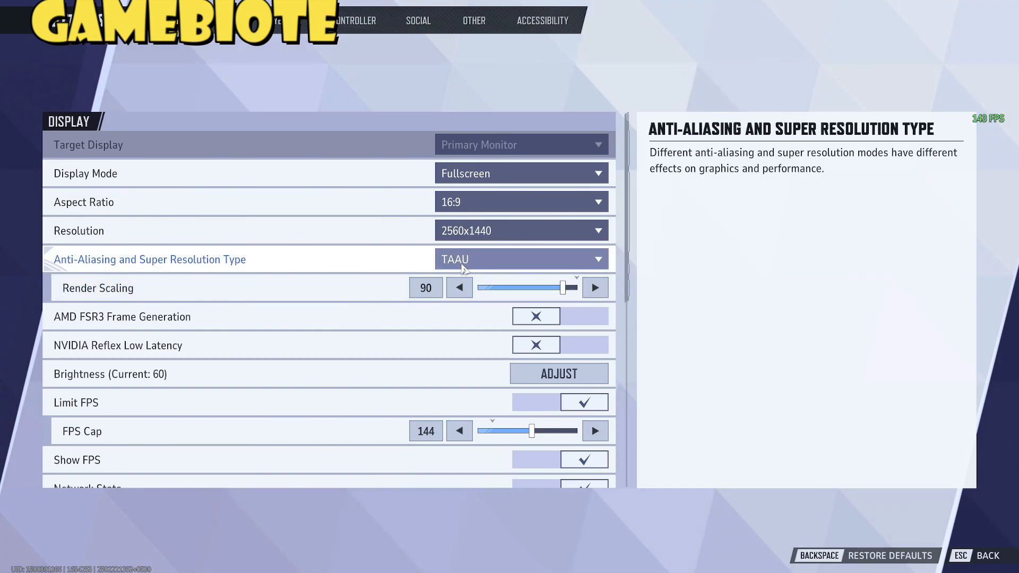
mouse_move(460, 287)
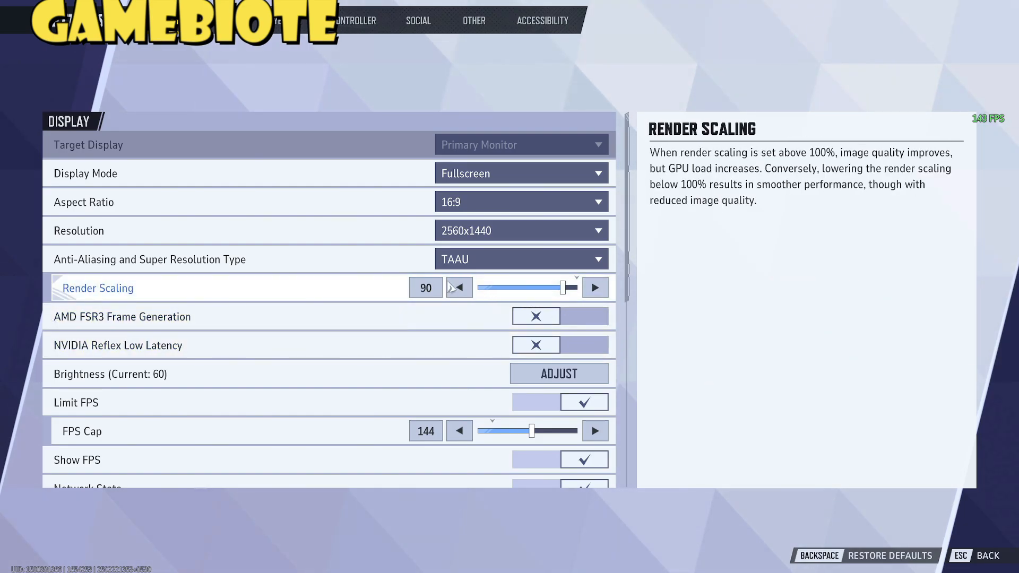
mouse_move(489, 291)
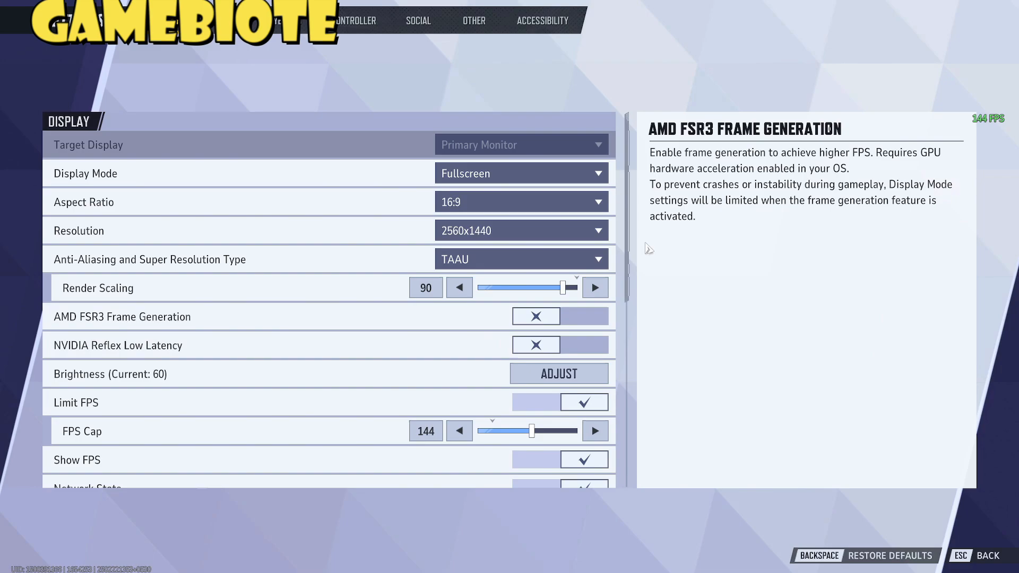
scroll(down, 3)
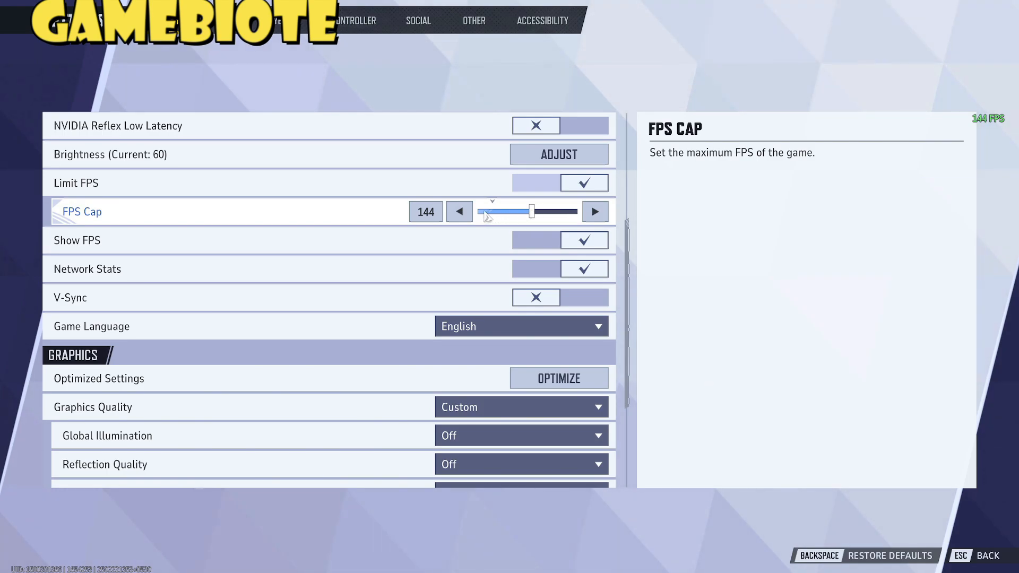
mouse_move(463, 367)
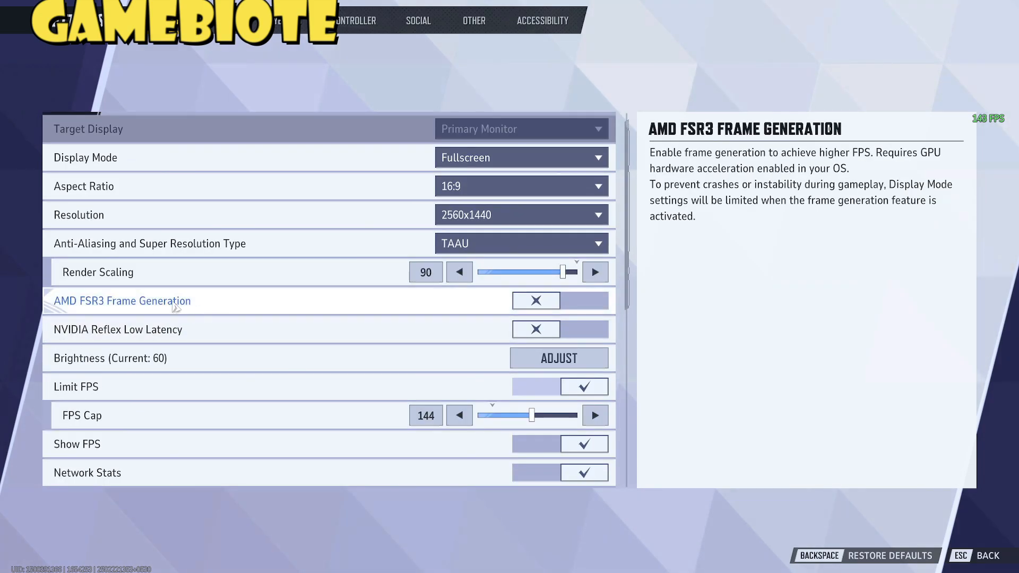
scroll(down, 3)
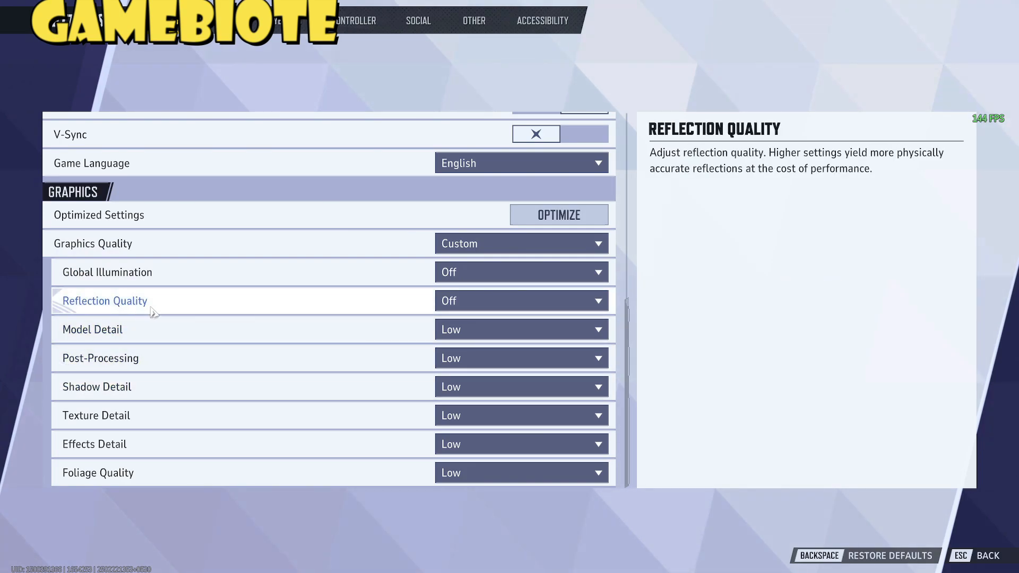
mouse_move(268, 309)
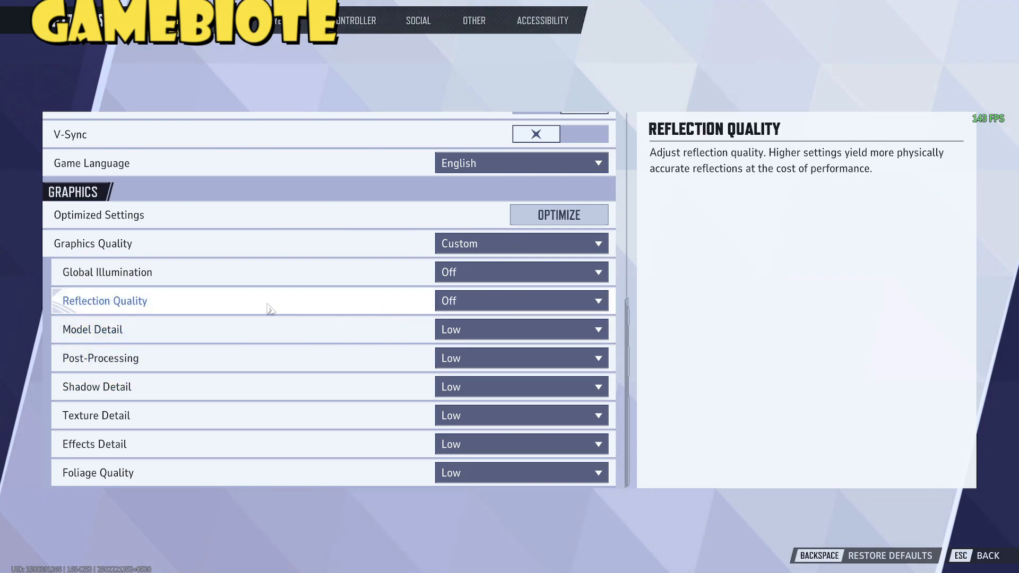
mouse_move(107, 272)
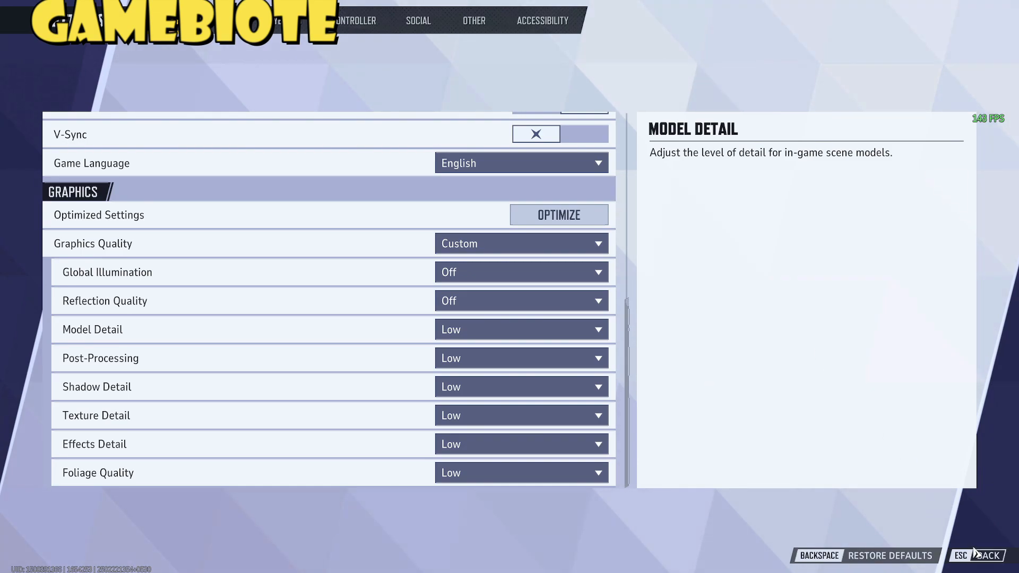
click(987, 555)
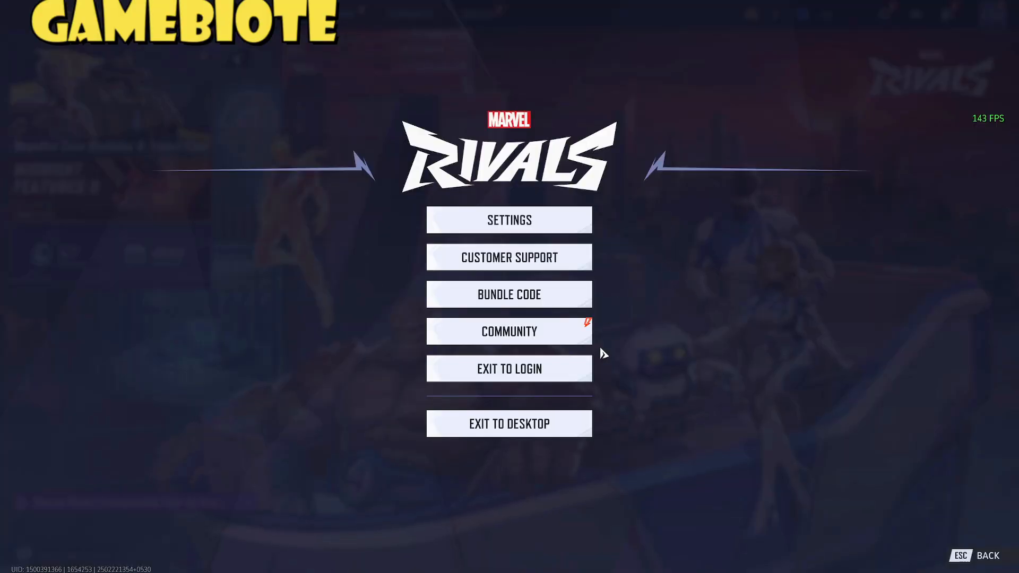
Exit Marvel Rivals to the Windows desktop.
click(508, 424)
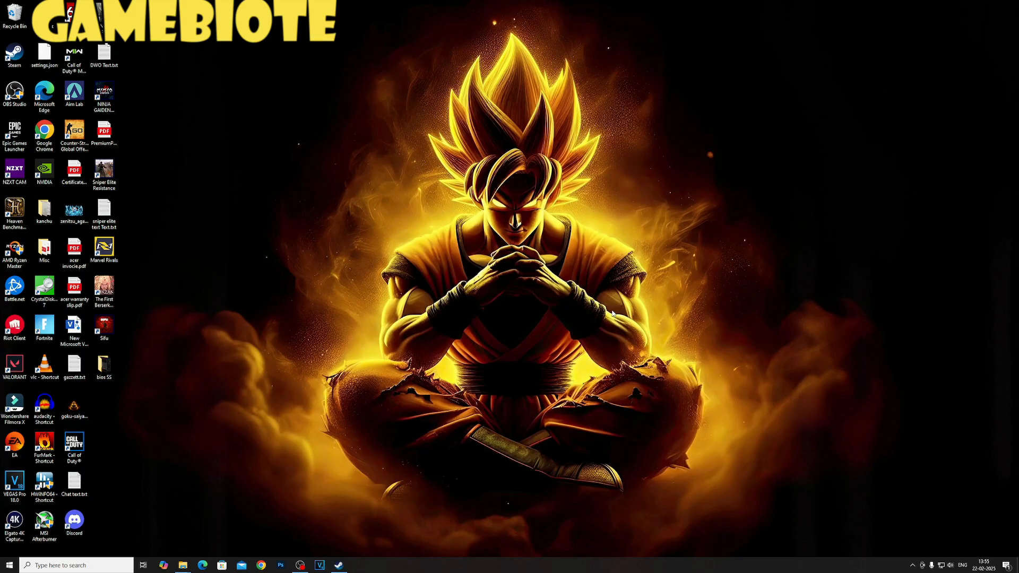
mouse_move(601, 278)
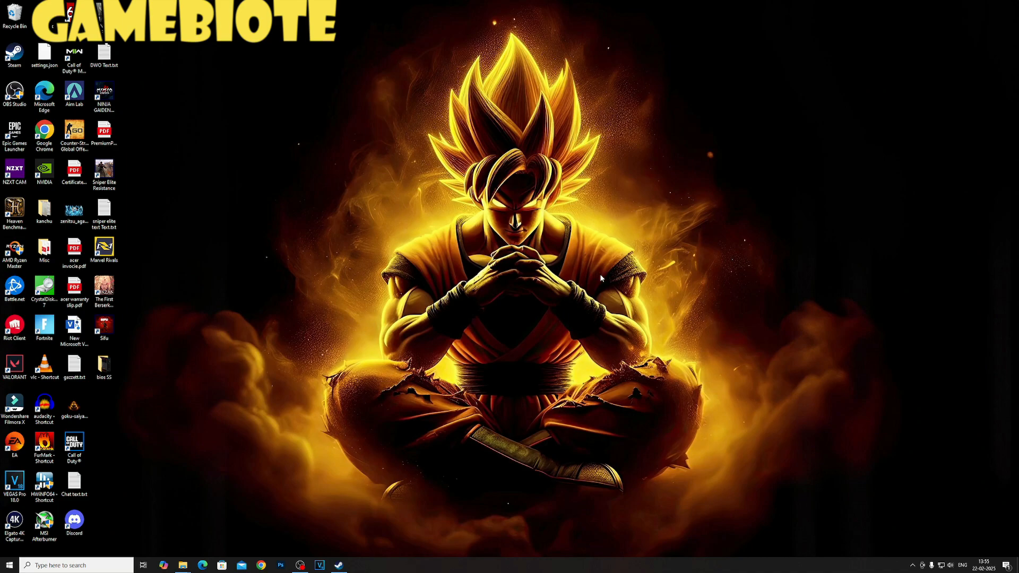
mouse_move(747, 265)
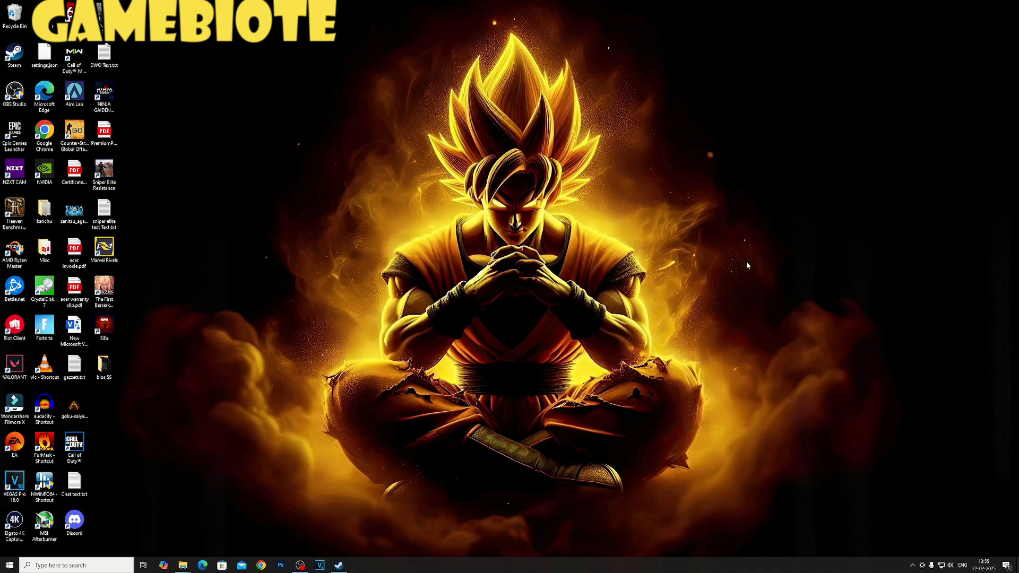
Close MSI Afterburner from its hidden system-tray icon.
click(913, 563)
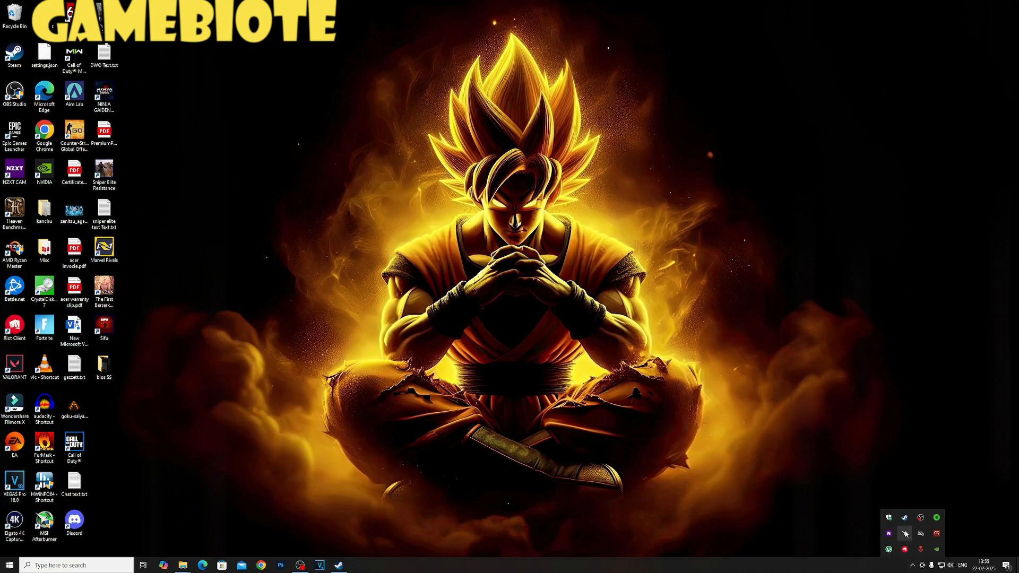
mouse_move(904, 534)
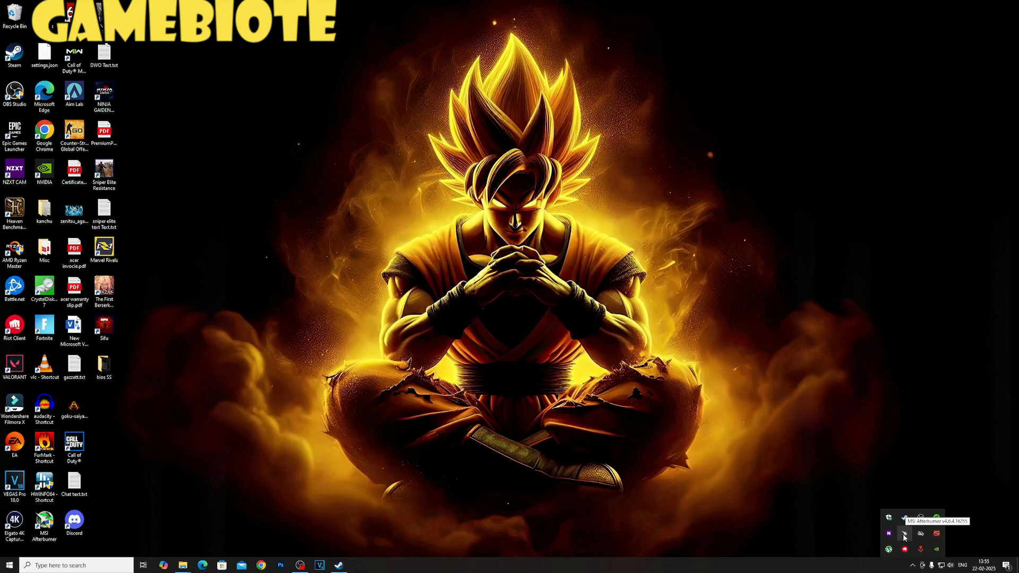
right_click(904, 534)
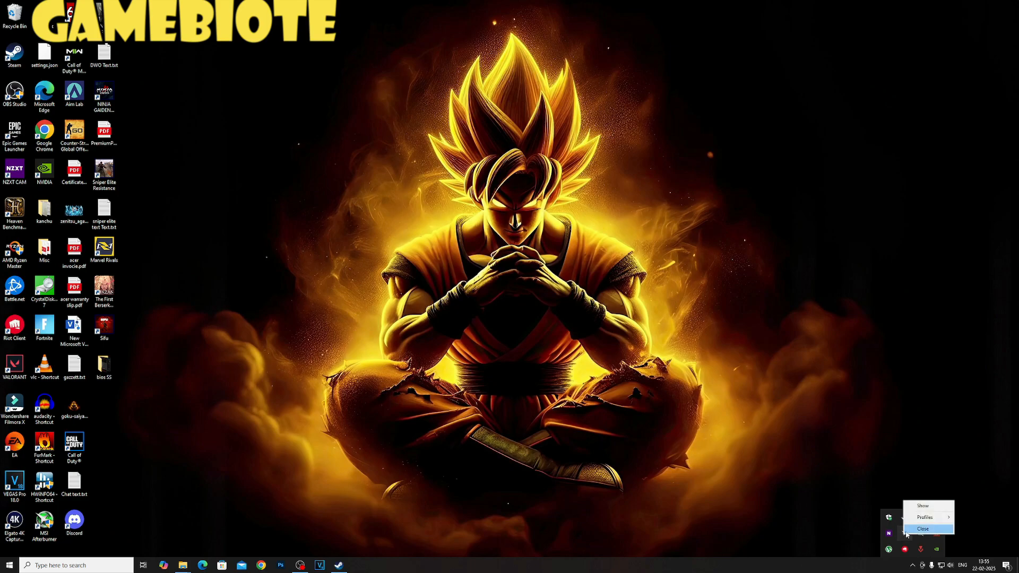
click(922, 529)
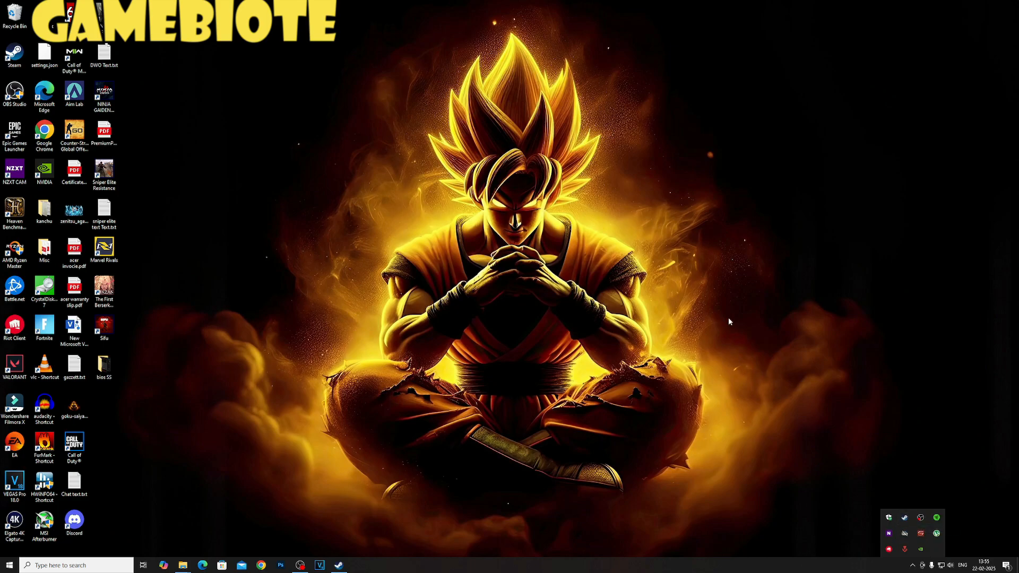
mouse_move(553, 287)
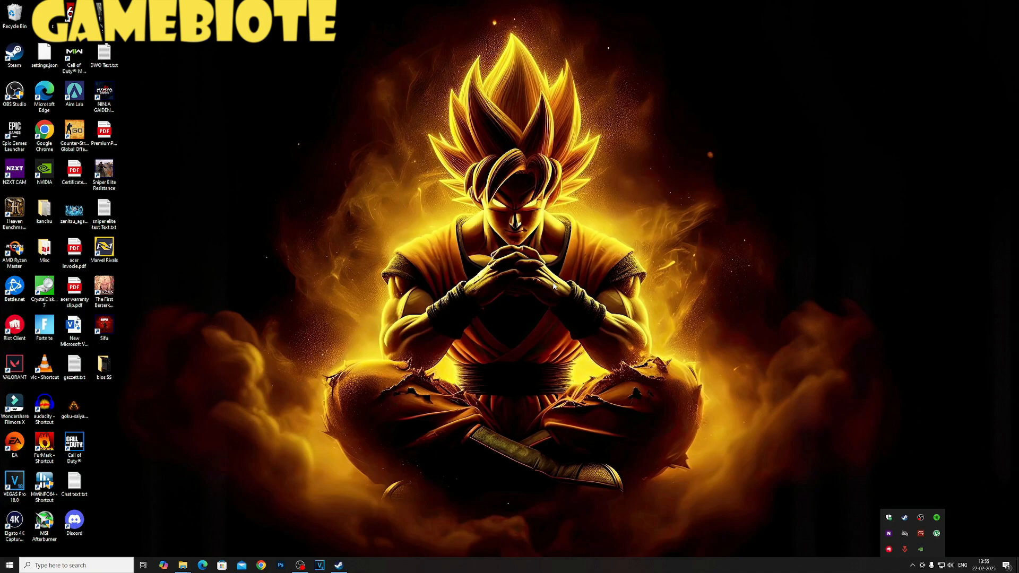
mouse_move(437, 285)
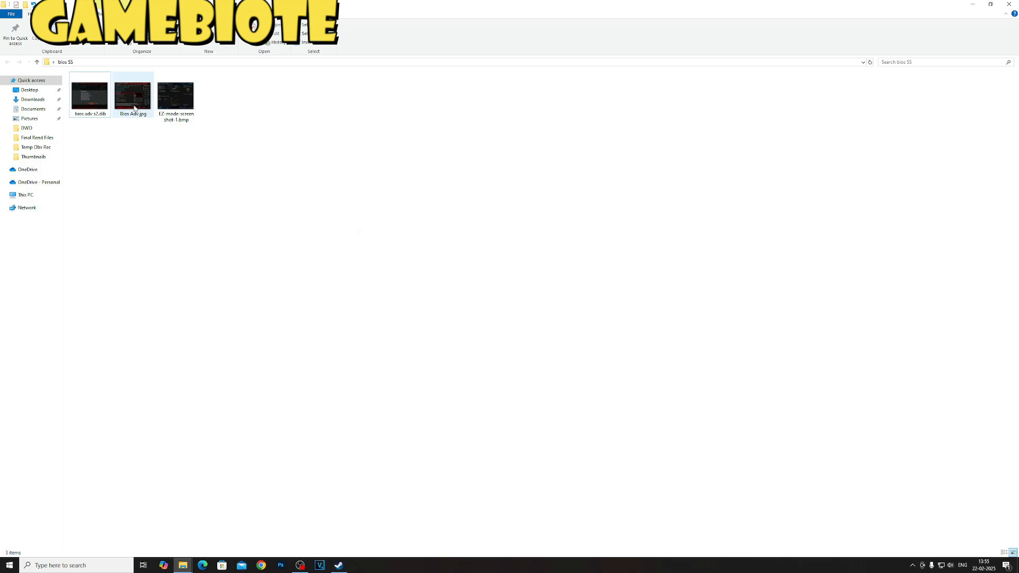
Select the Bios Adv.jpg screenshot in the bios SS folder.
click(140, 145)
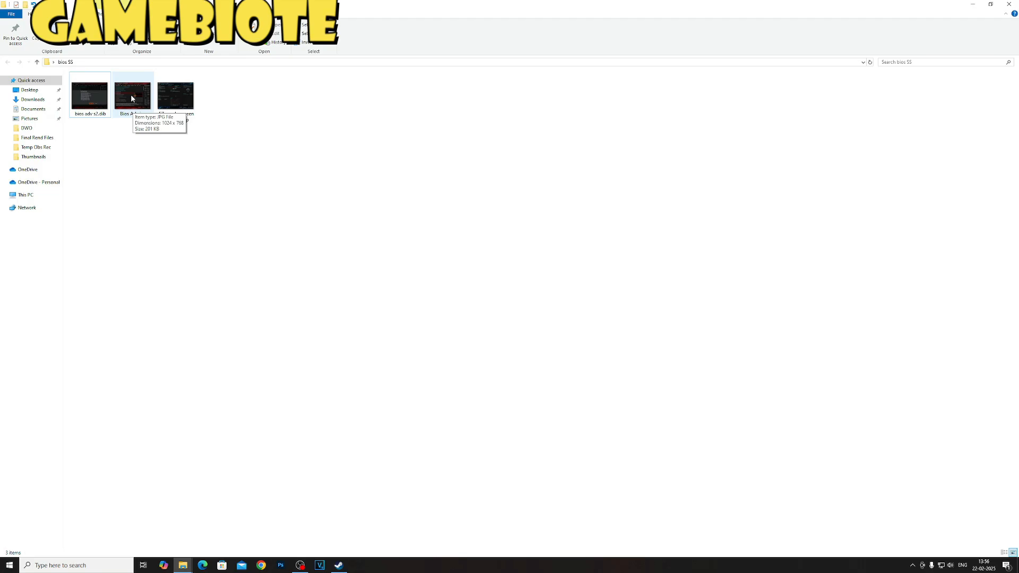
double_click(132, 94)
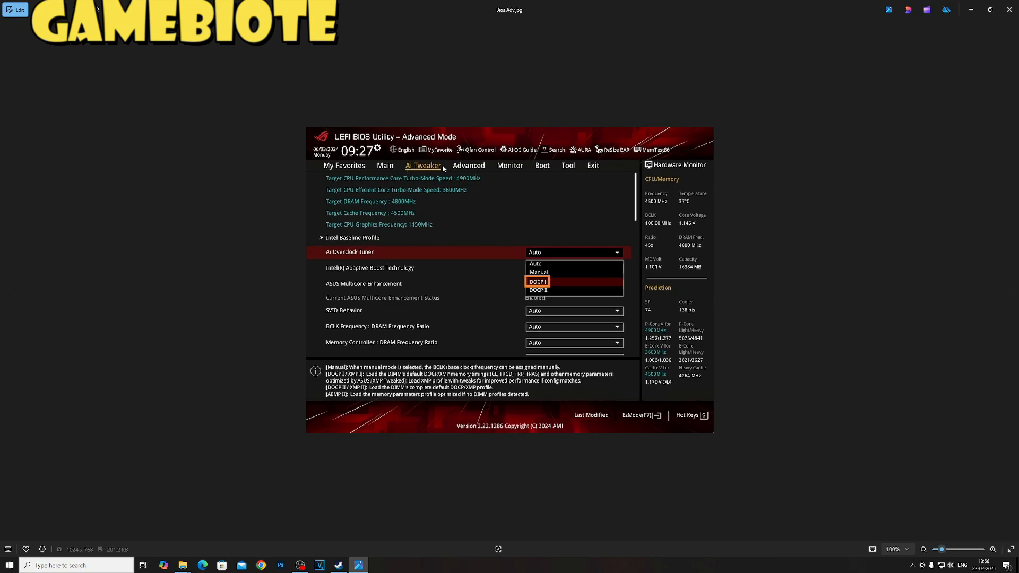
mouse_move(473, 161)
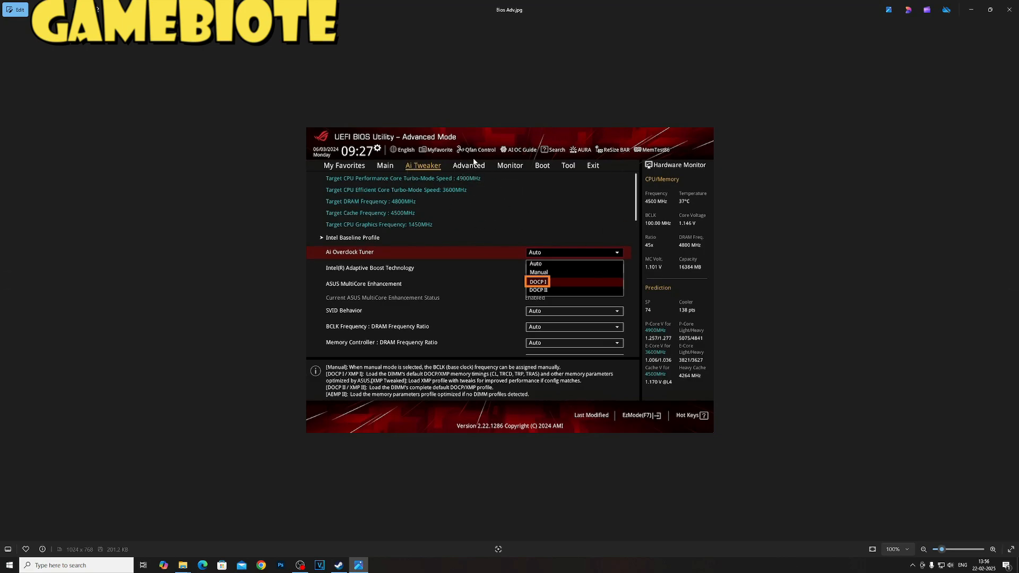
mouse_move(398, 169)
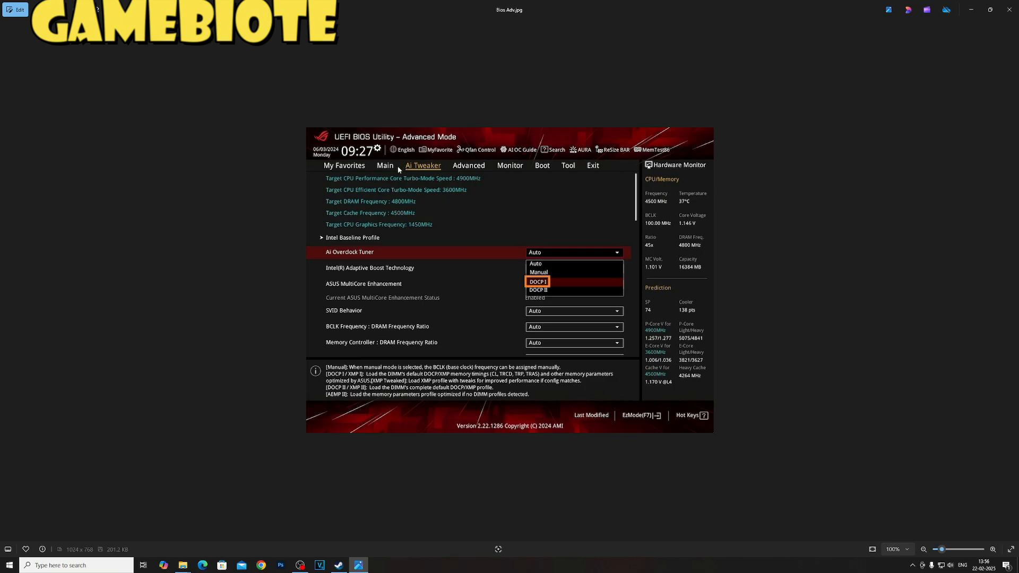
mouse_move(369, 169)
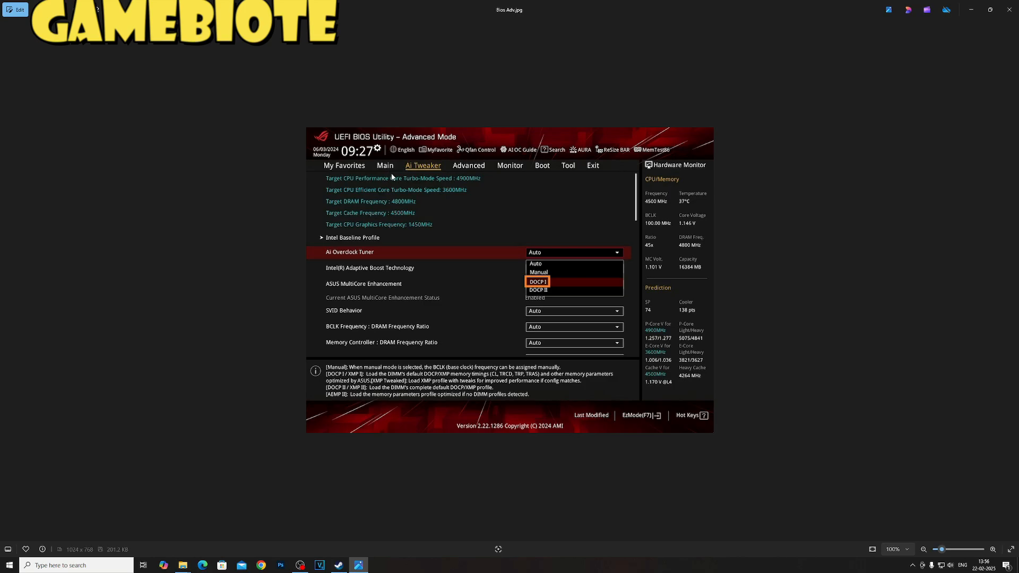
mouse_move(418, 166)
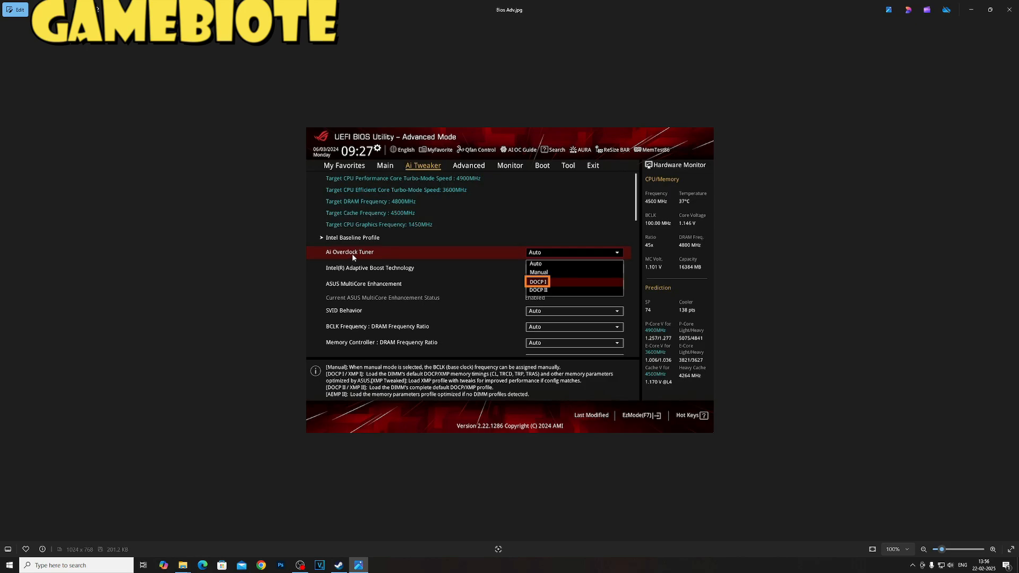
mouse_move(548, 268)
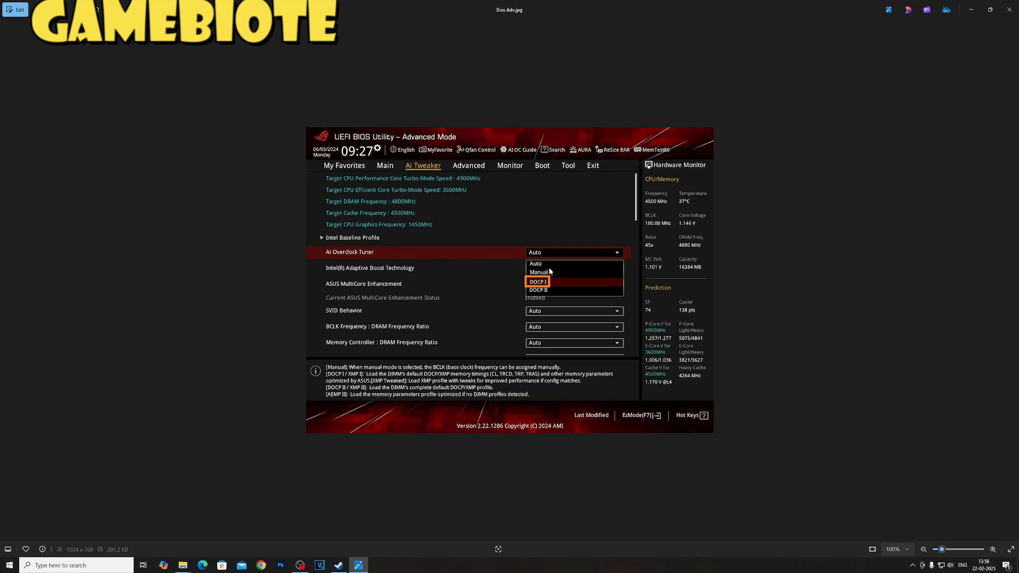
mouse_move(548, 291)
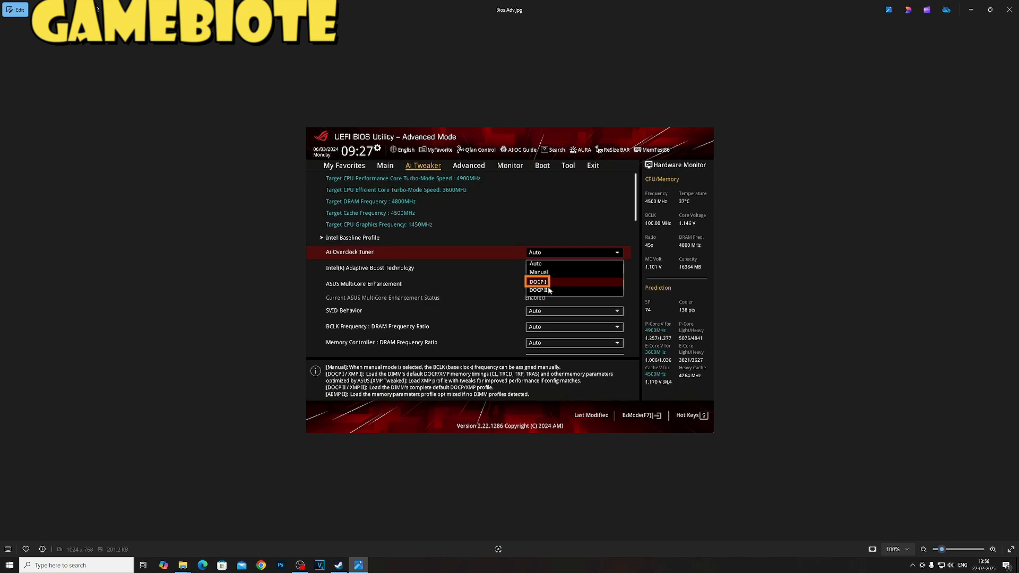
mouse_move(560, 276)
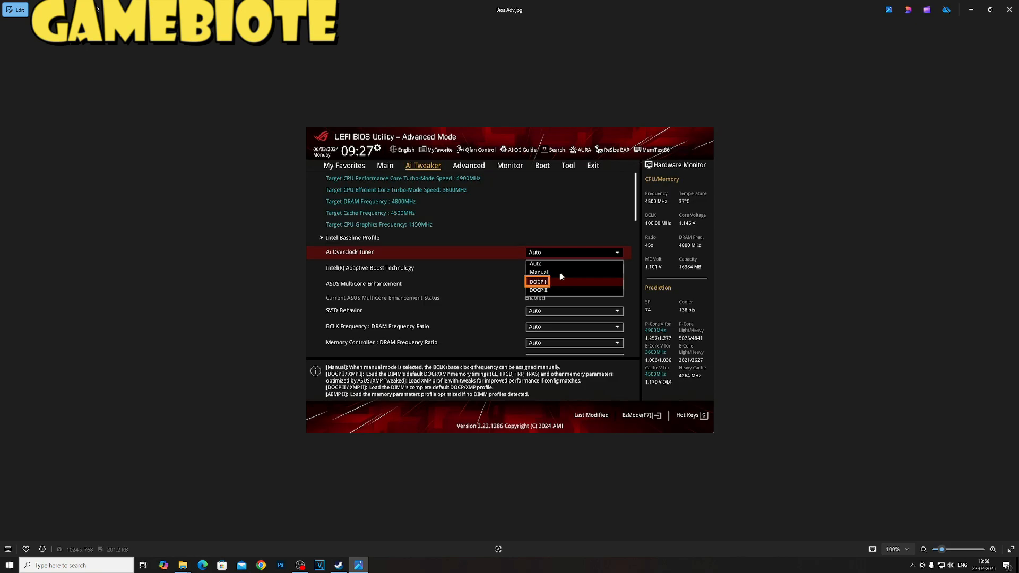
mouse_move(560, 288)
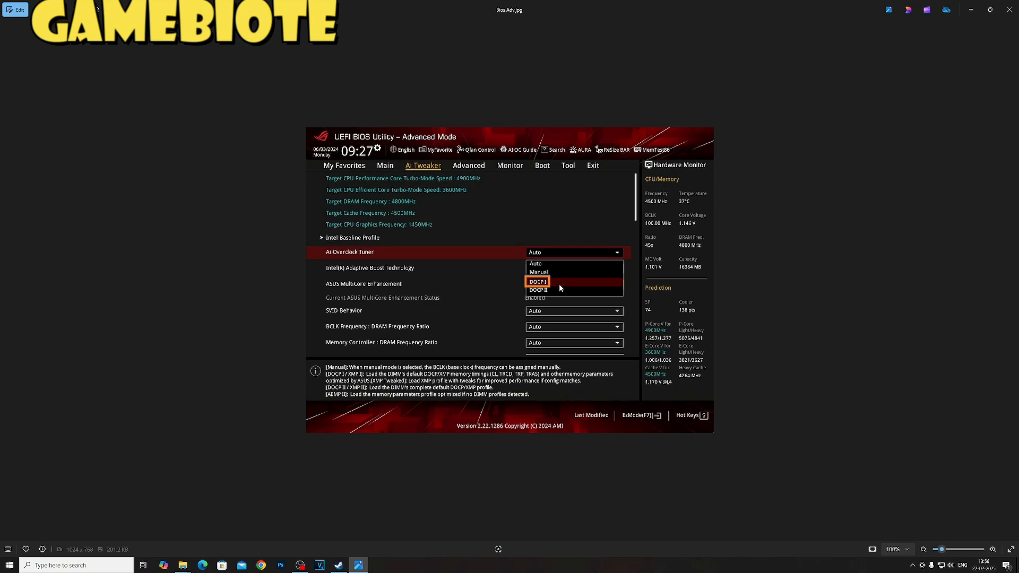
mouse_move(597, 263)
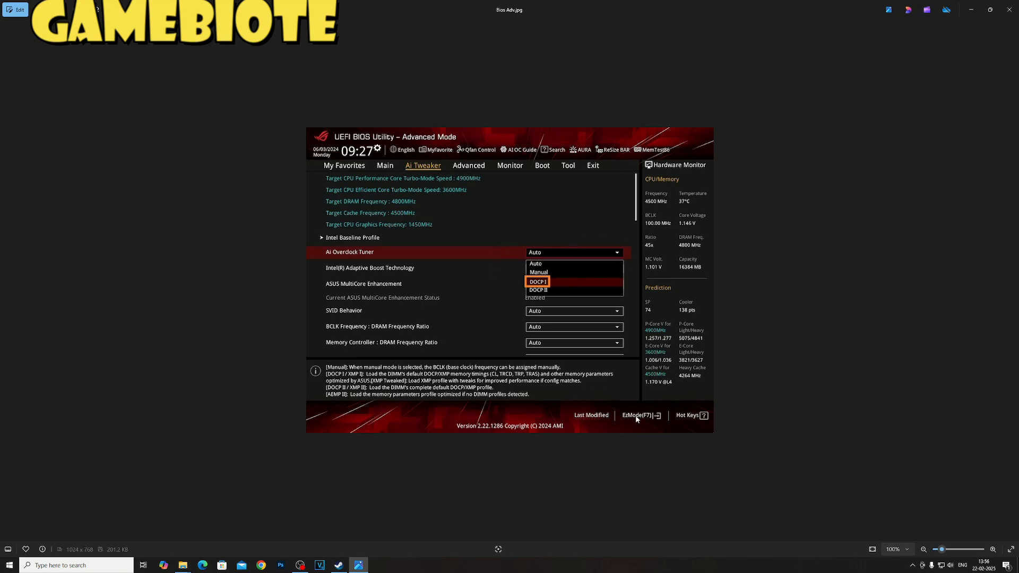
mouse_move(581, 177)
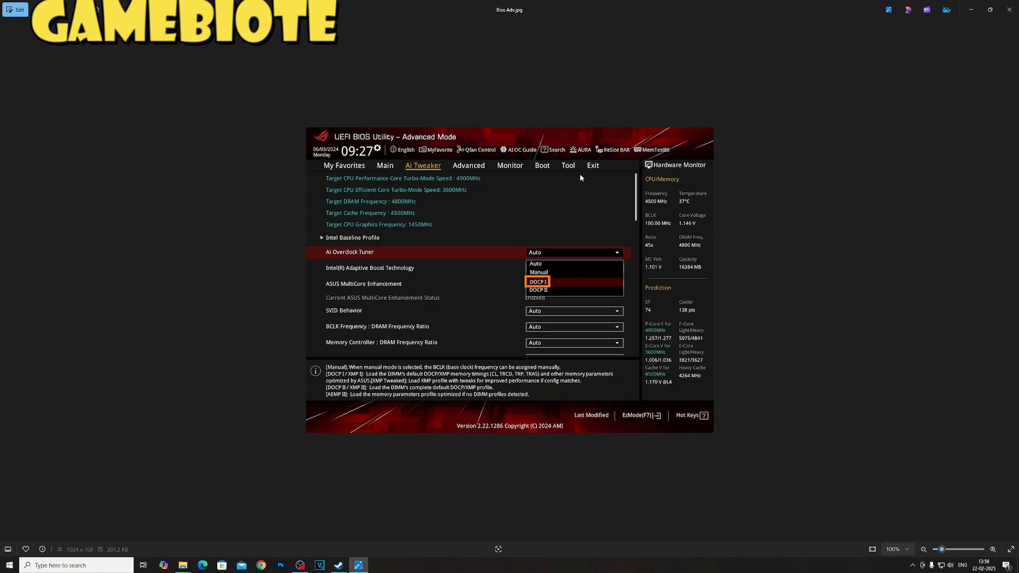
mouse_move(604, 178)
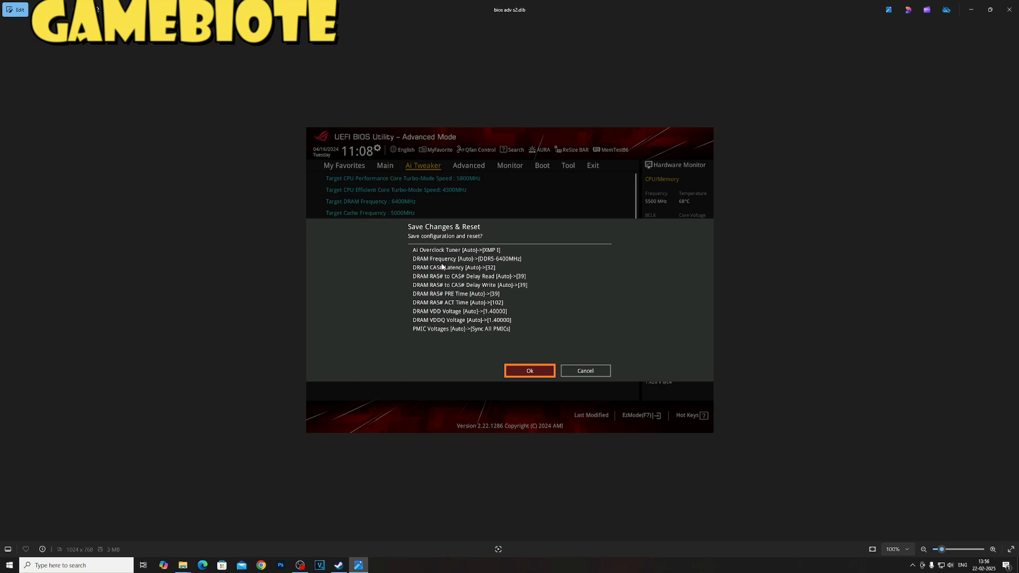
mouse_move(439, 237)
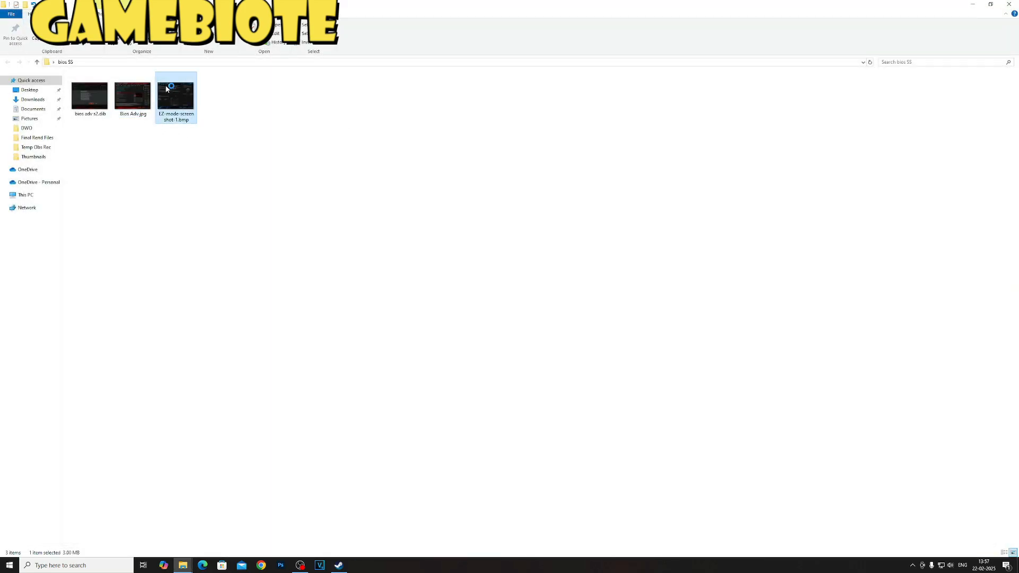
View EZ-mode-screenshot-1.bmp showing the D.O.C.P. memory profile option.
double_click(175, 93)
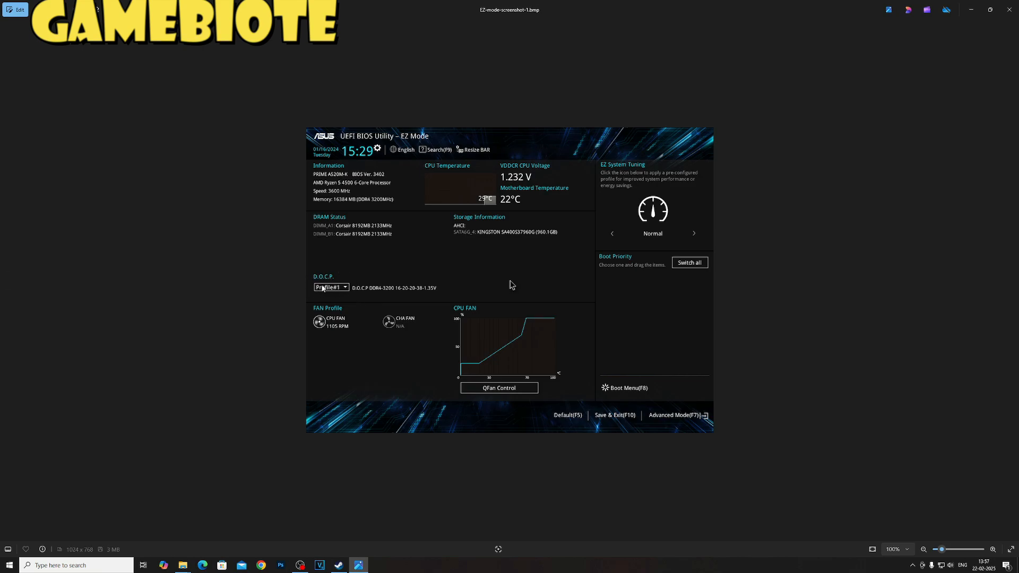
mouse_move(341, 291)
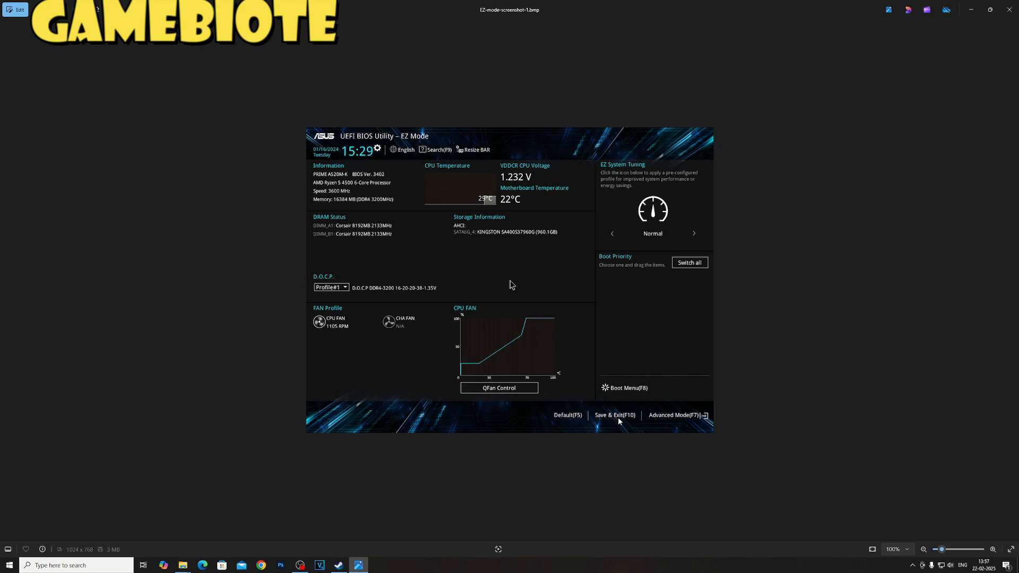
mouse_move(638, 392)
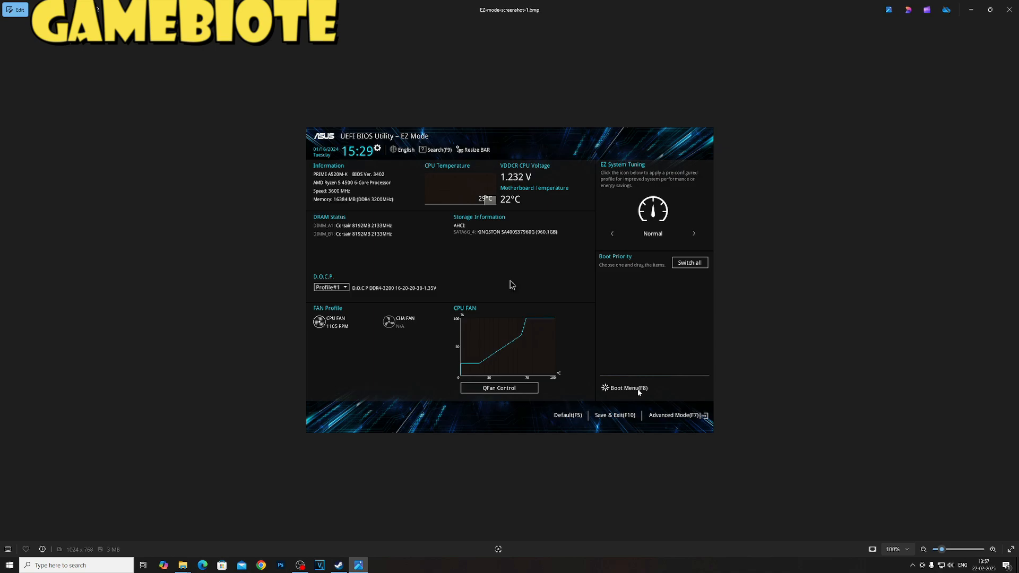
mouse_move(542, 354)
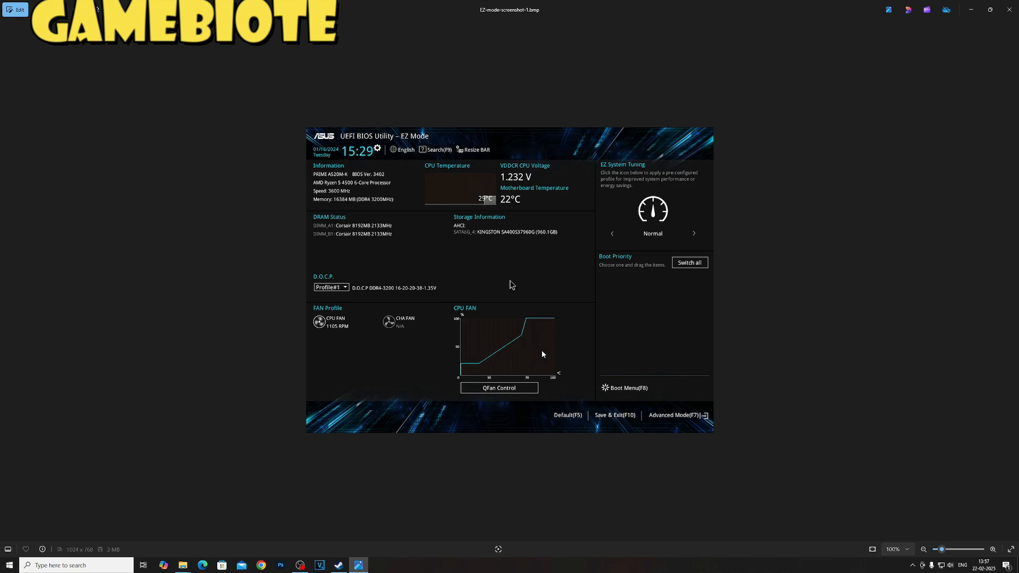
mouse_move(448, 188)
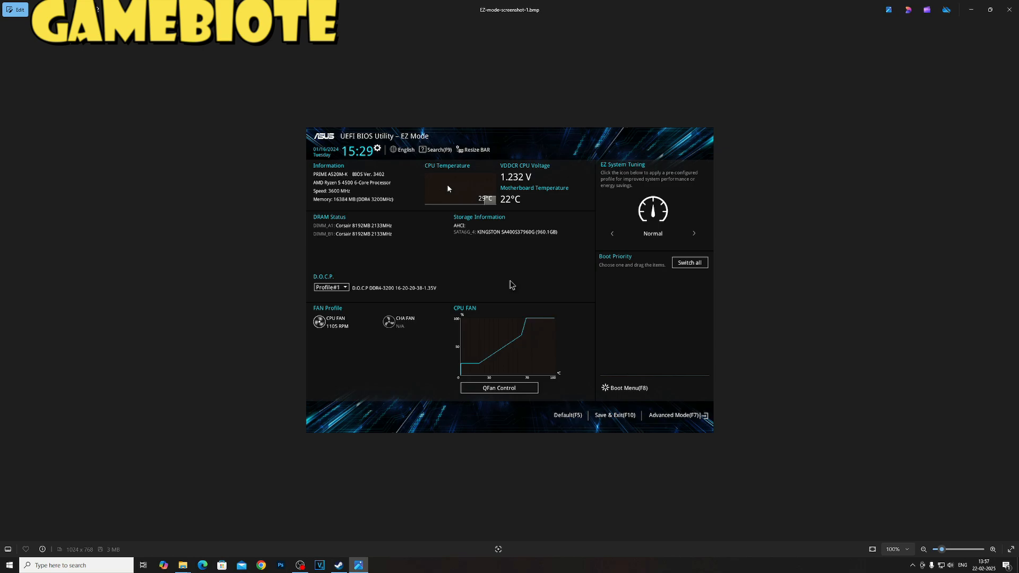
mouse_move(517, 201)
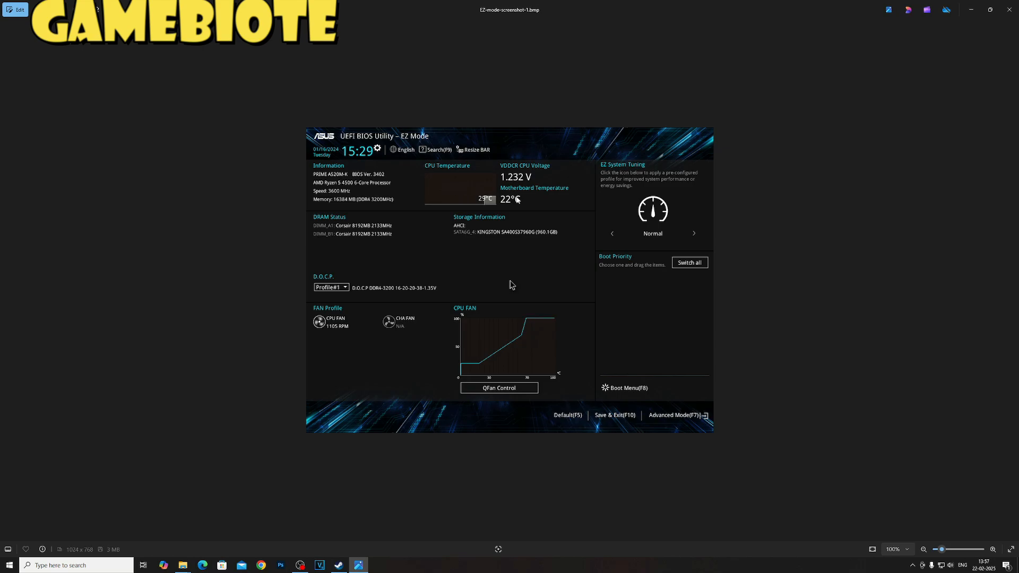
mouse_move(533, 170)
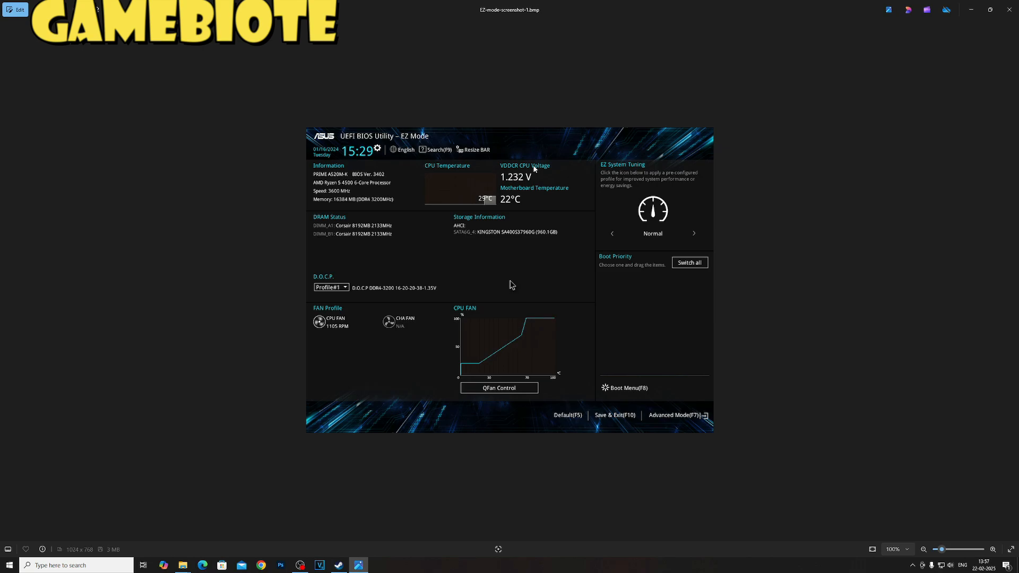
mouse_move(612, 244)
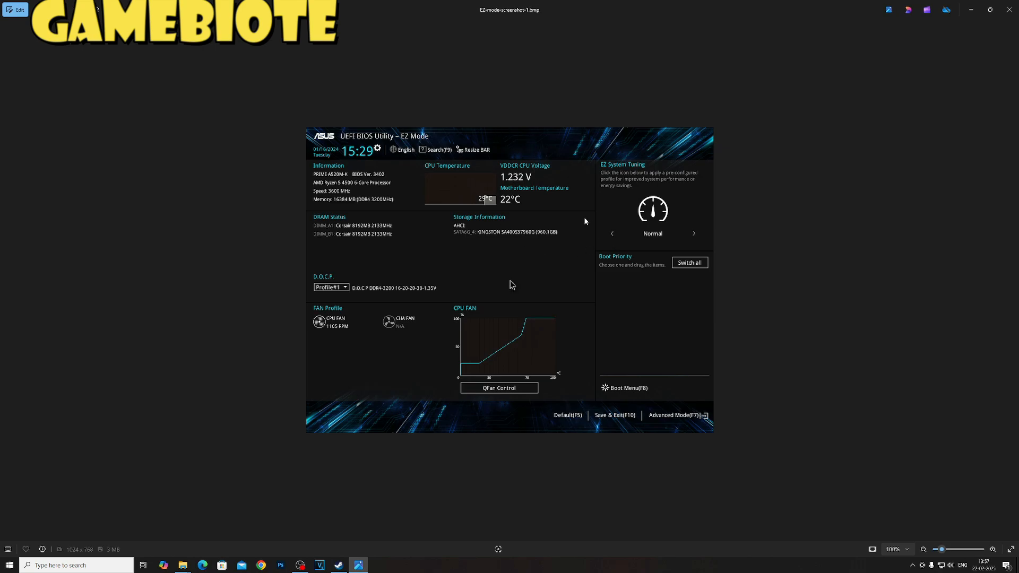
mouse_move(600, 213)
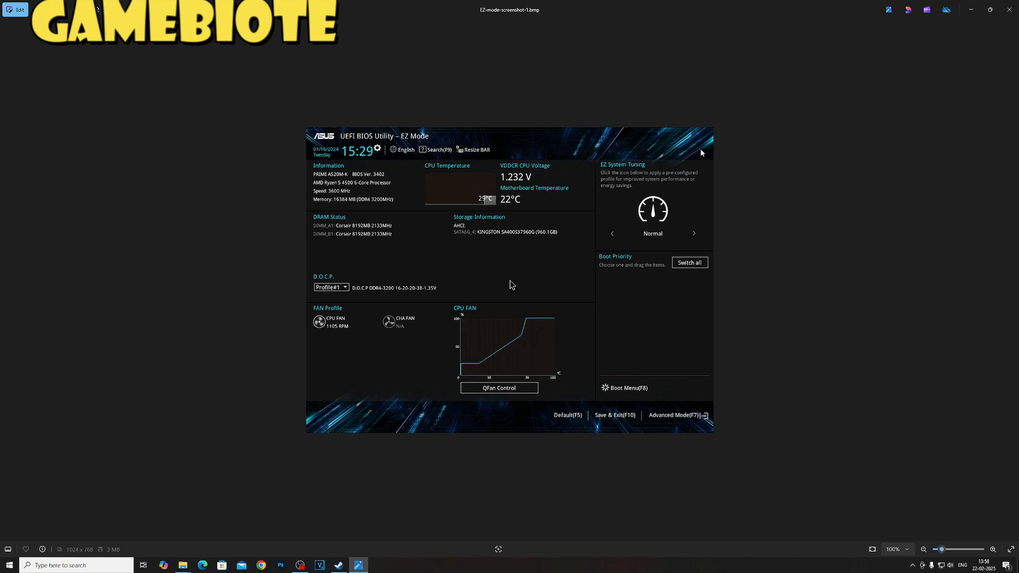
mouse_move(822, 170)
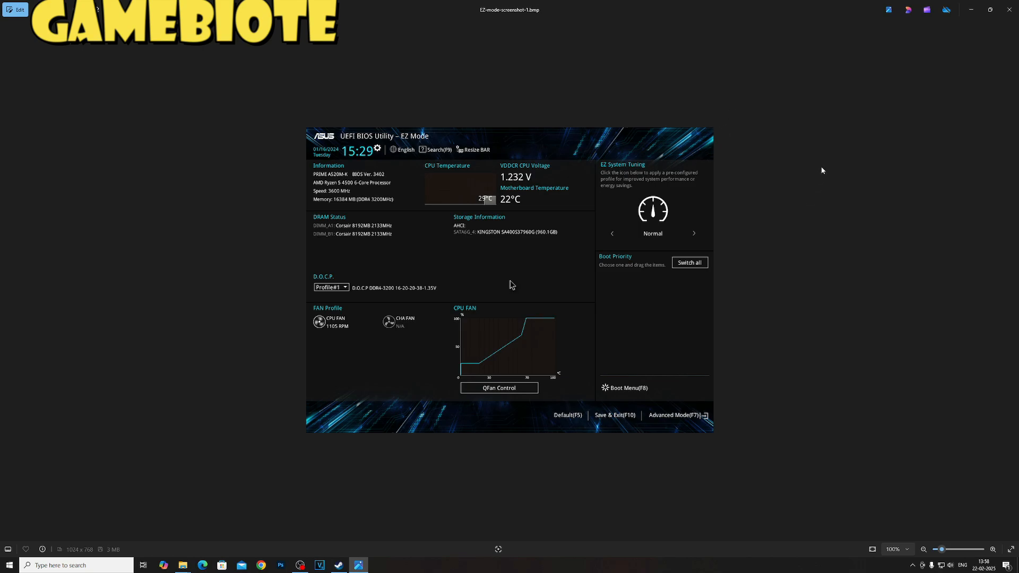